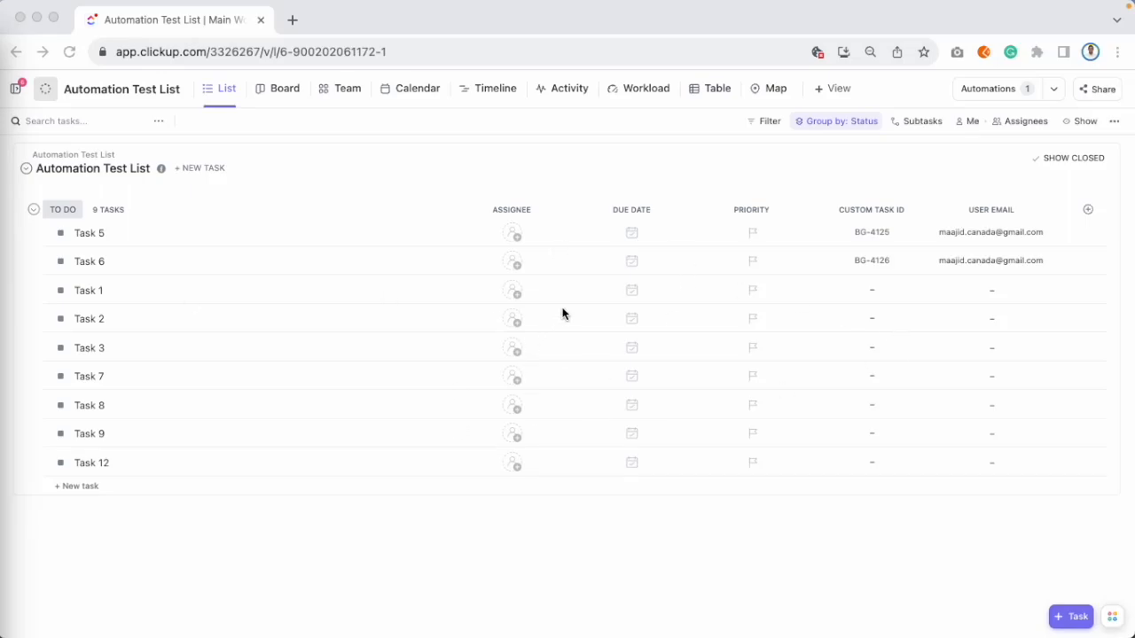
pyautogui.moveTo(521, 327)
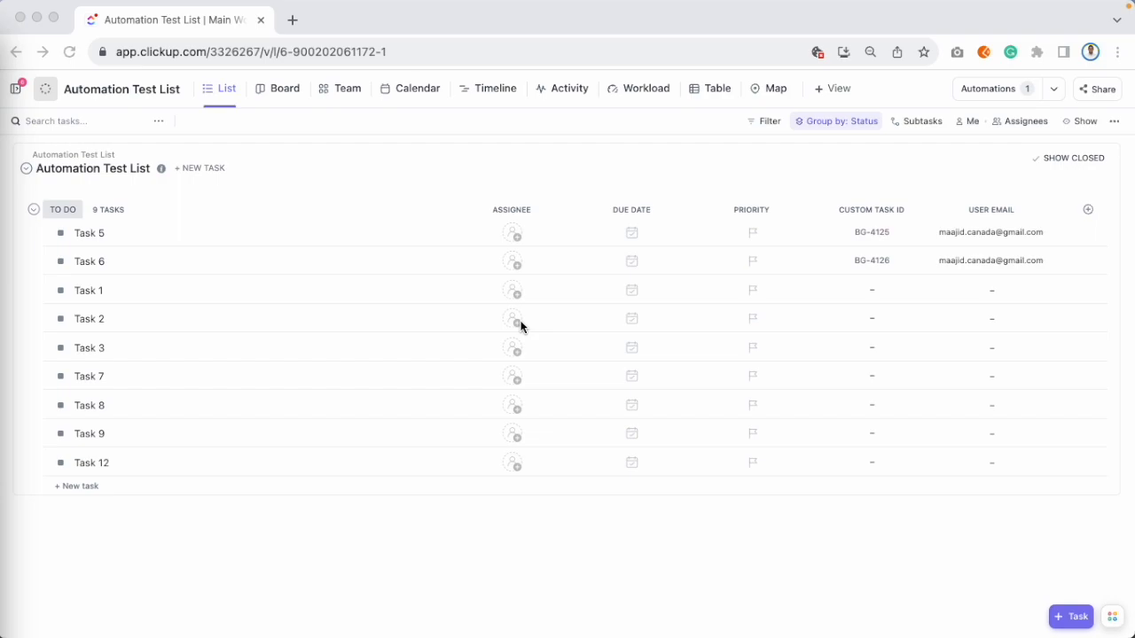
pyautogui.moveTo(89, 235)
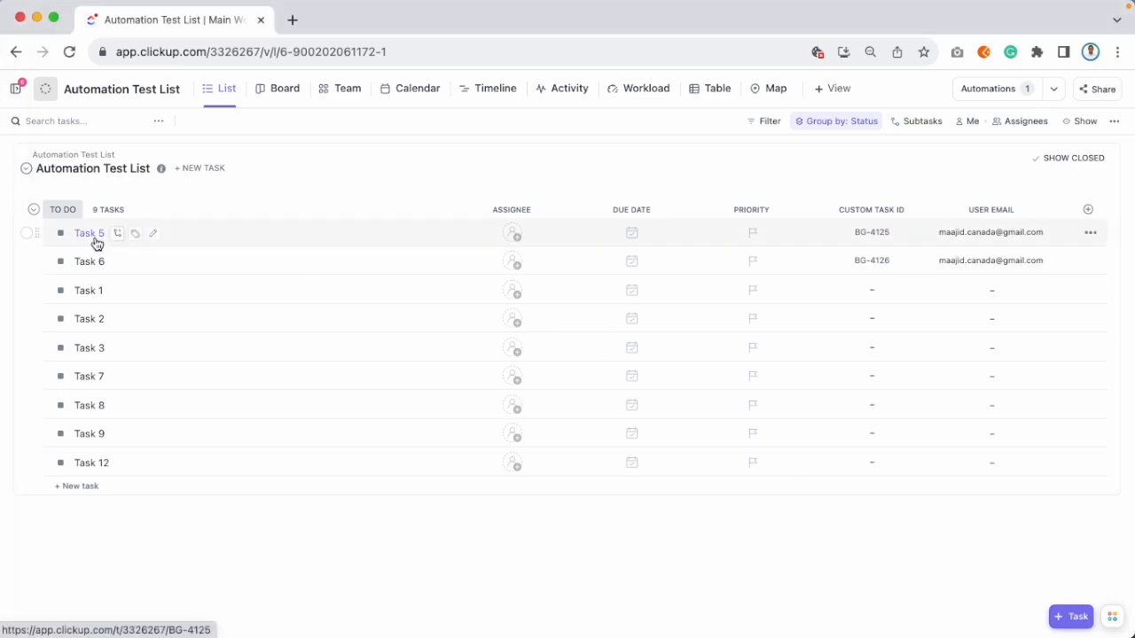
# Step: Open Task 5 from the list into its full task view
pyautogui.click(89, 234)
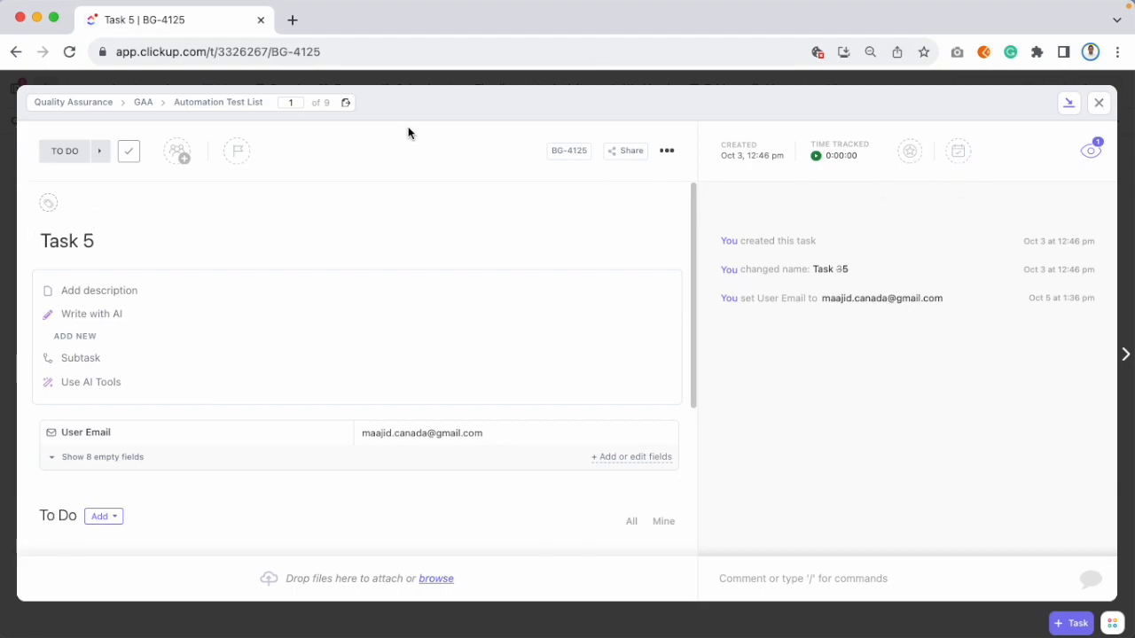
pyautogui.moveTo(367, 104)
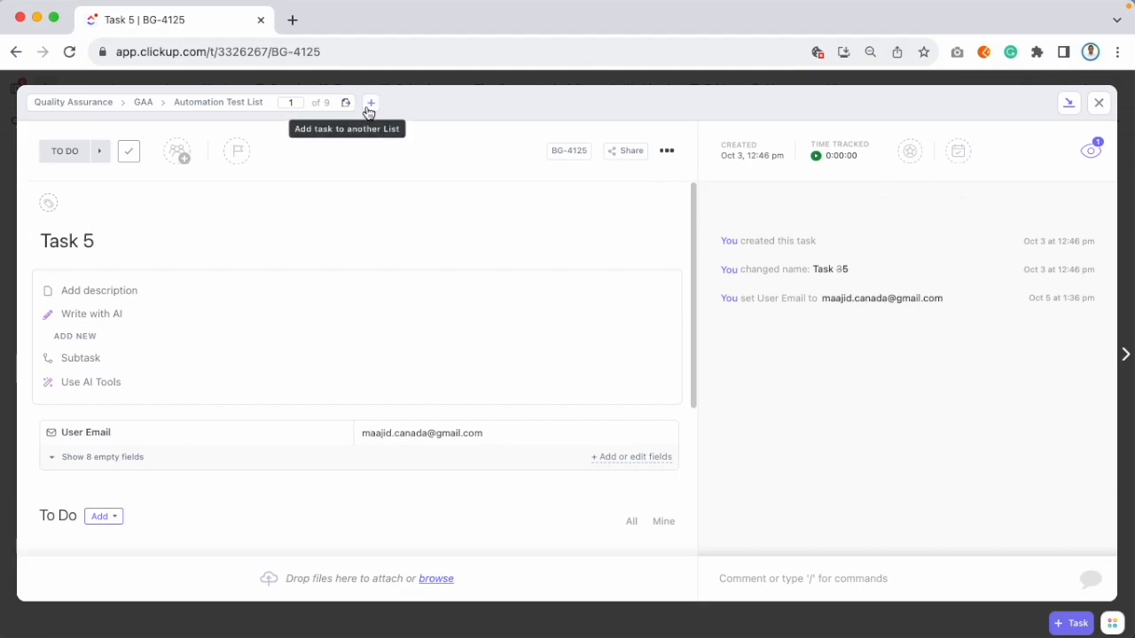
pyautogui.moveTo(346, 103)
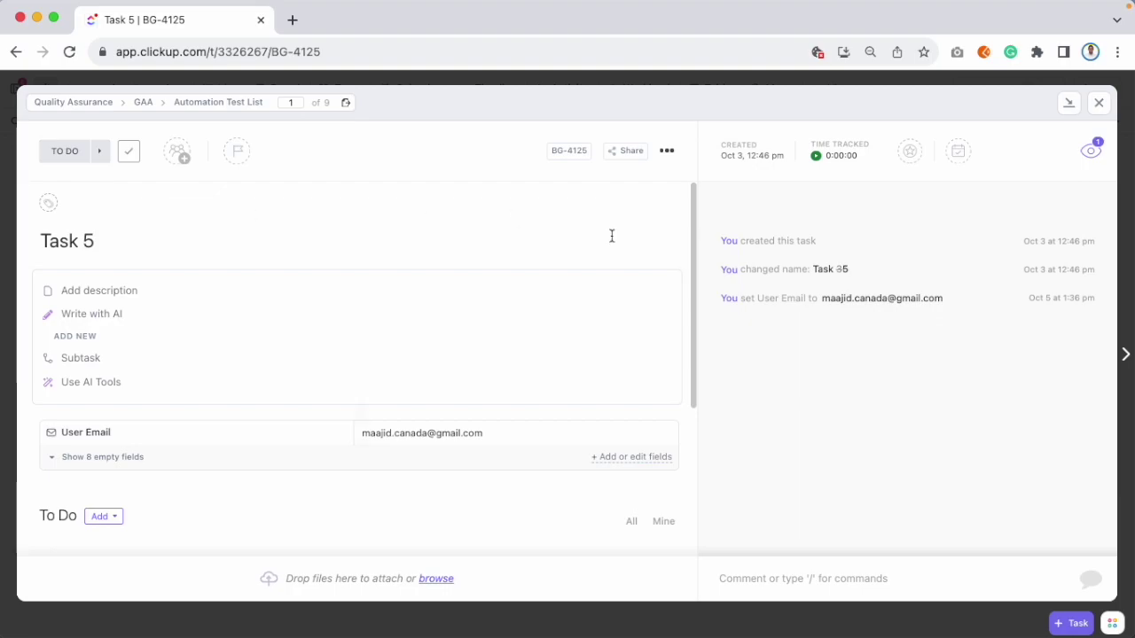
pyautogui.moveTo(312, 376)
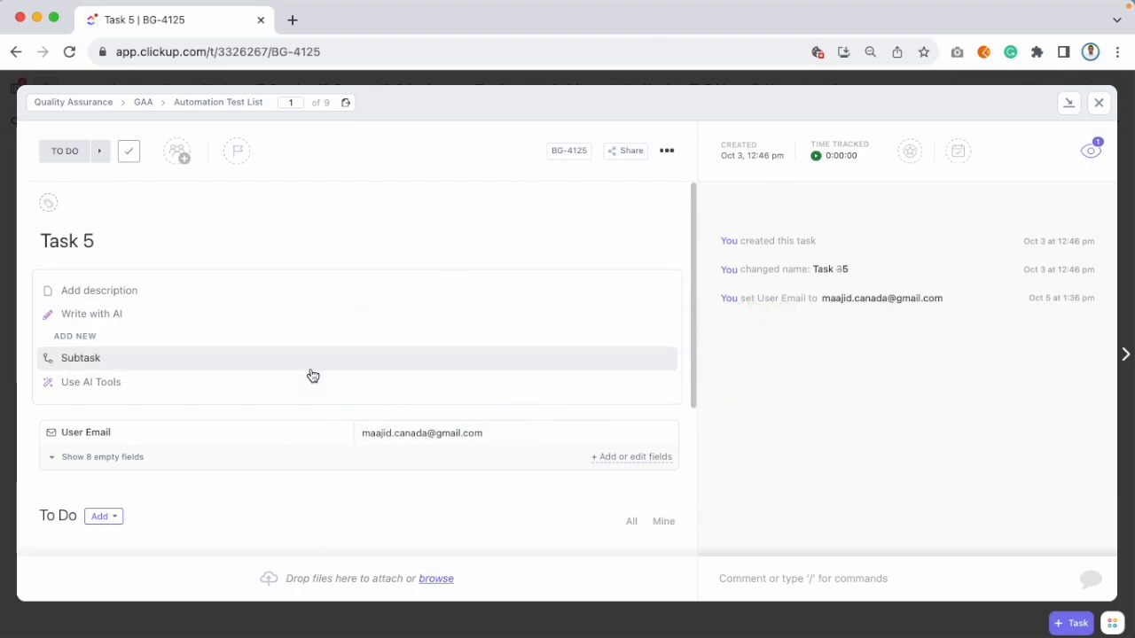
pyautogui.moveTo(369, 105)
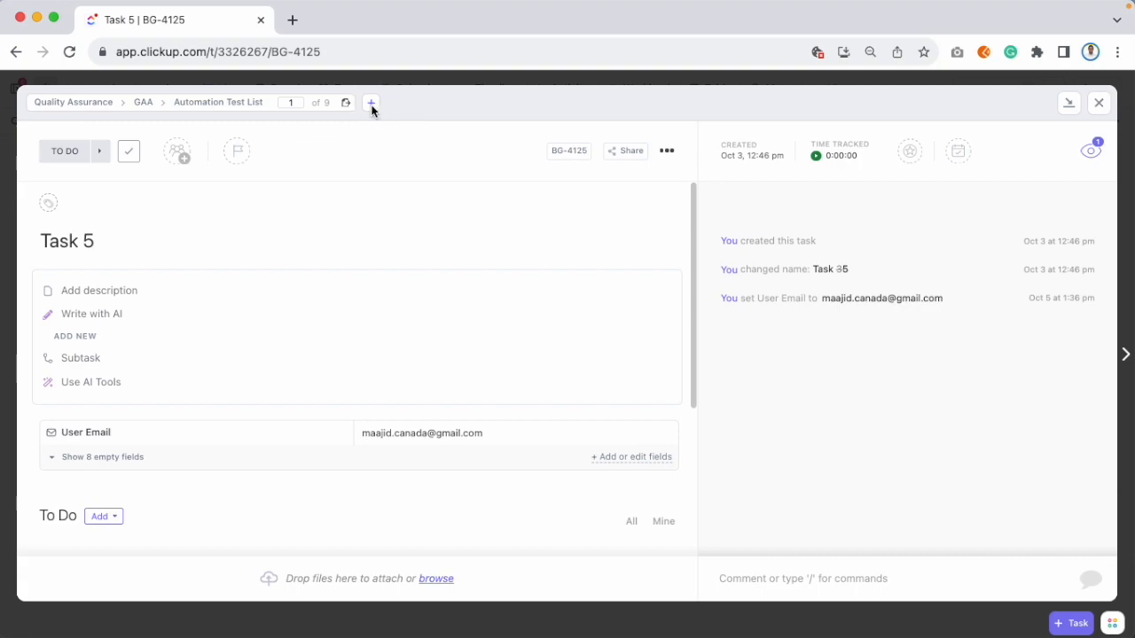
# Step: Browse the spaces for adding Task 5 to another list, then close the task
pyautogui.click(370, 101)
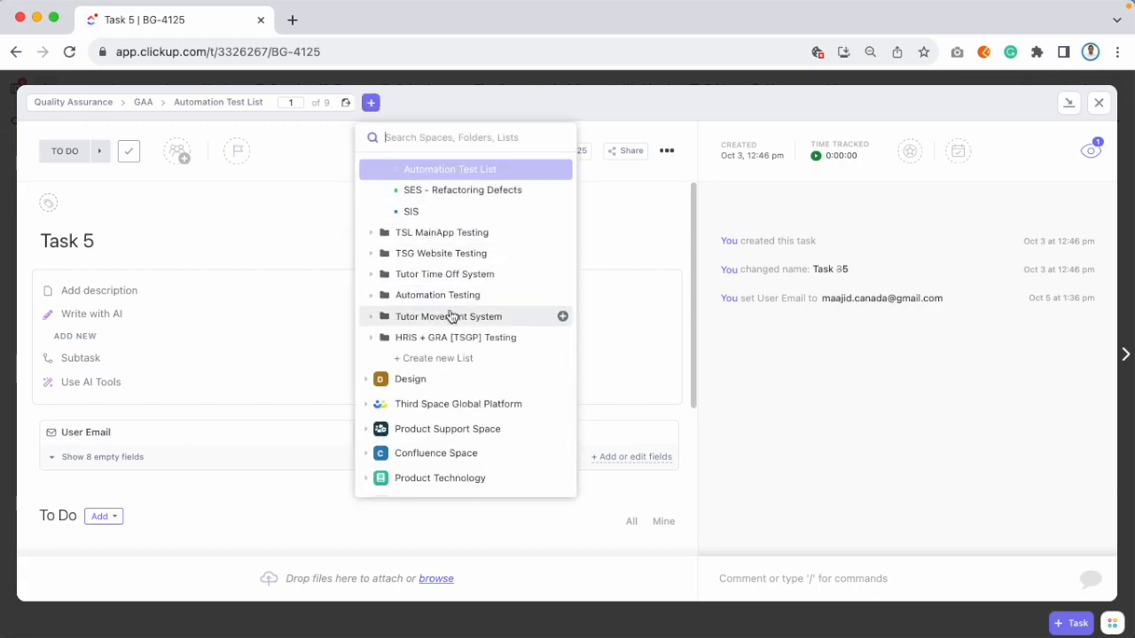
pyautogui.scroll(-3)
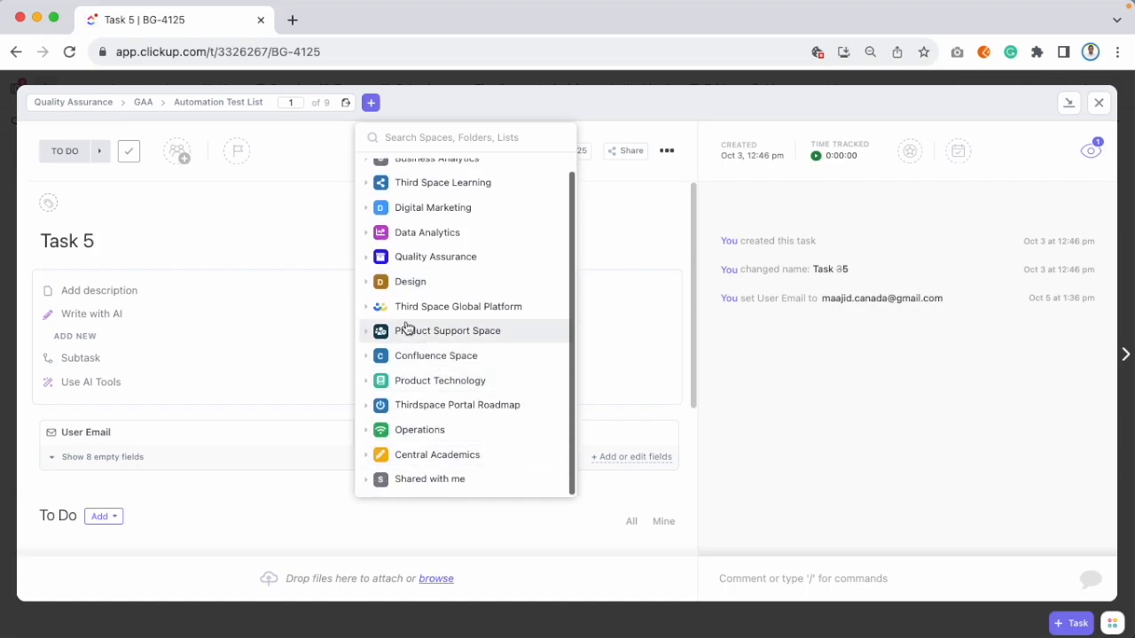
pyautogui.moveTo(379, 255)
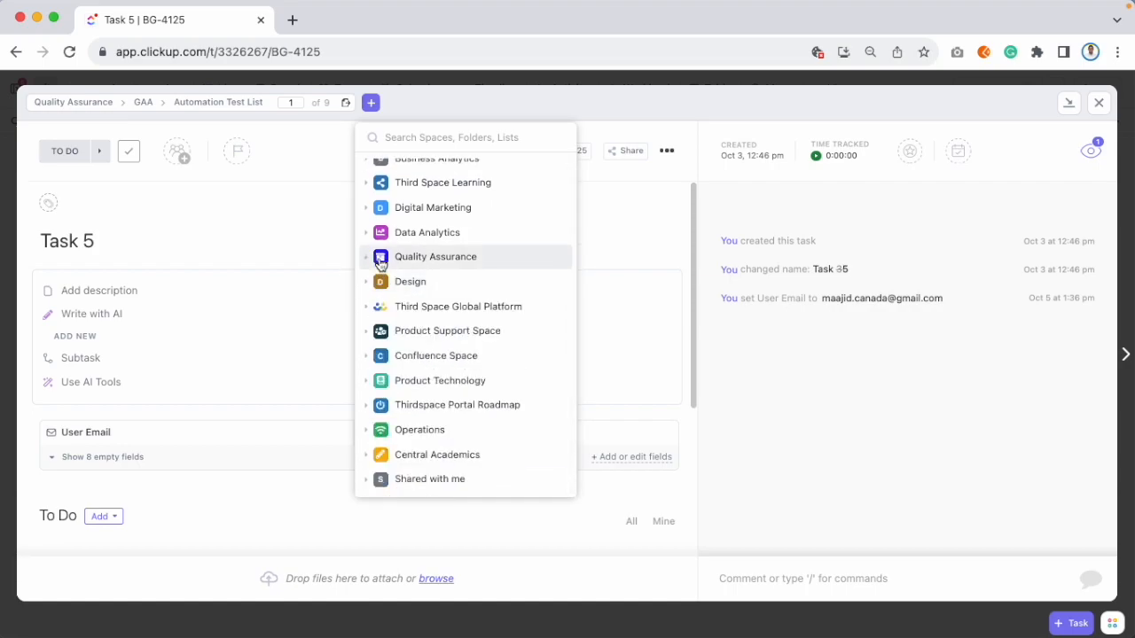
pyautogui.click(365, 256)
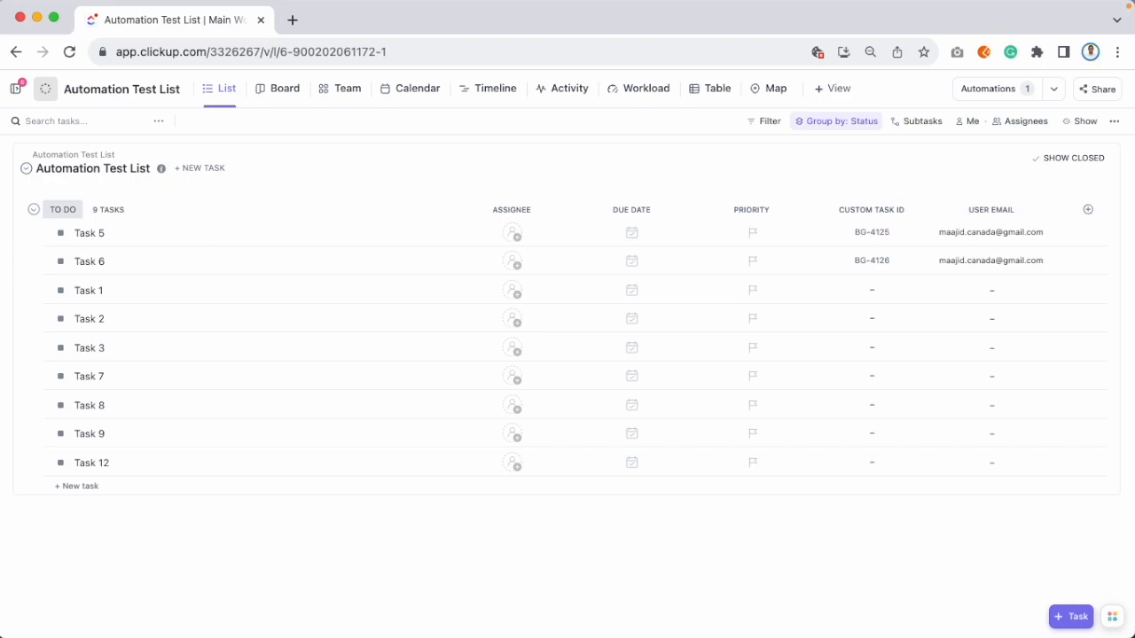
pyautogui.moveTo(656, 312)
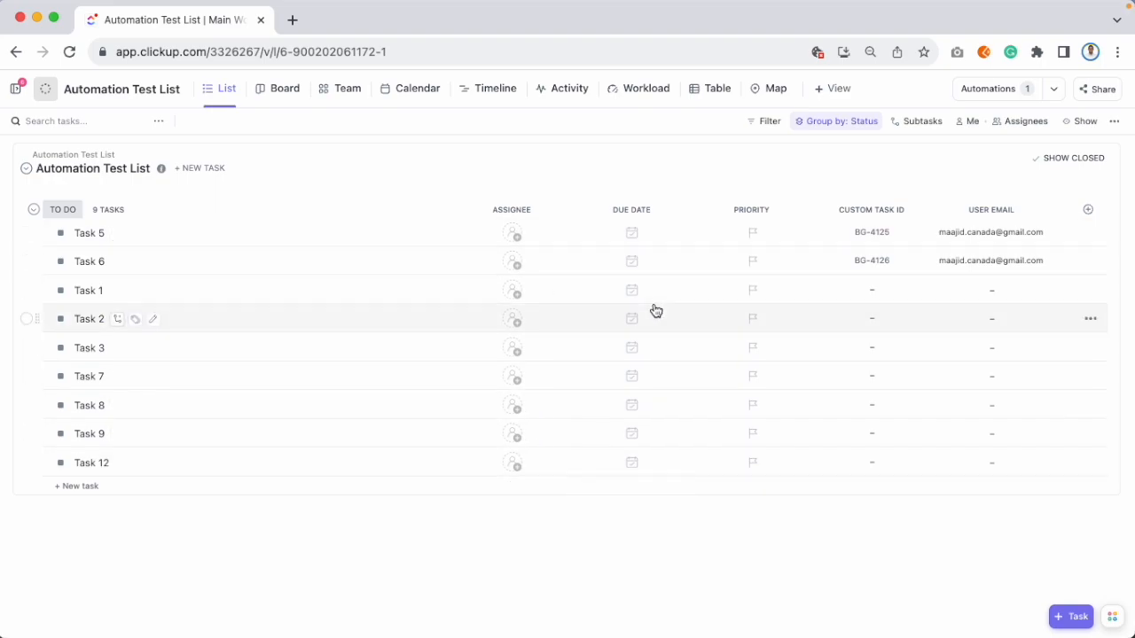
pyautogui.moveTo(392, 209)
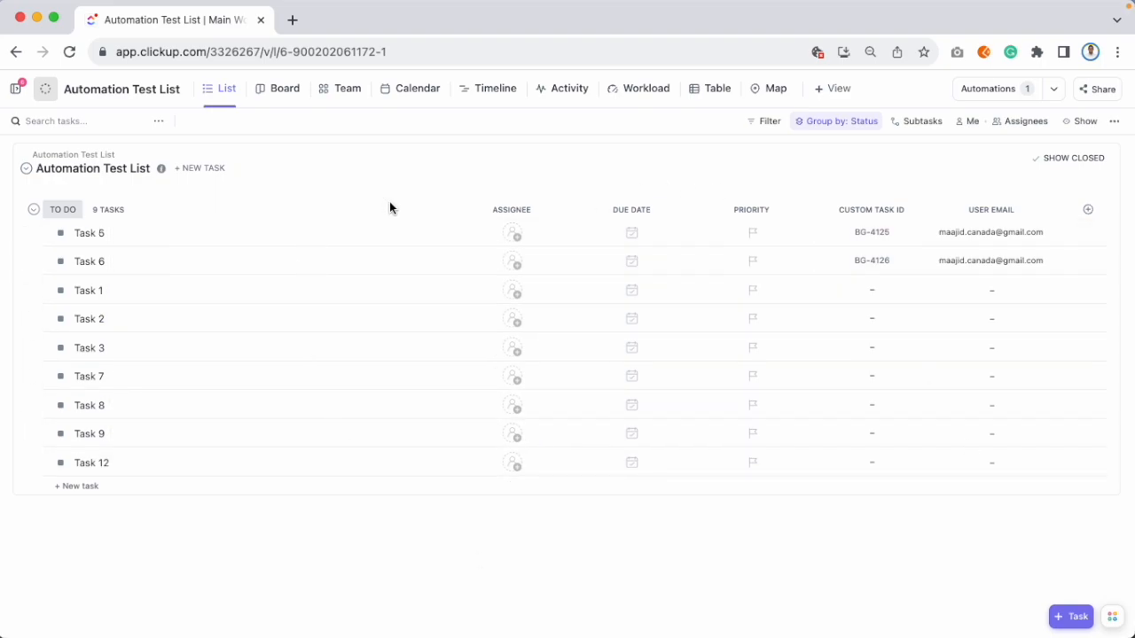
pyautogui.moveTo(93, 237)
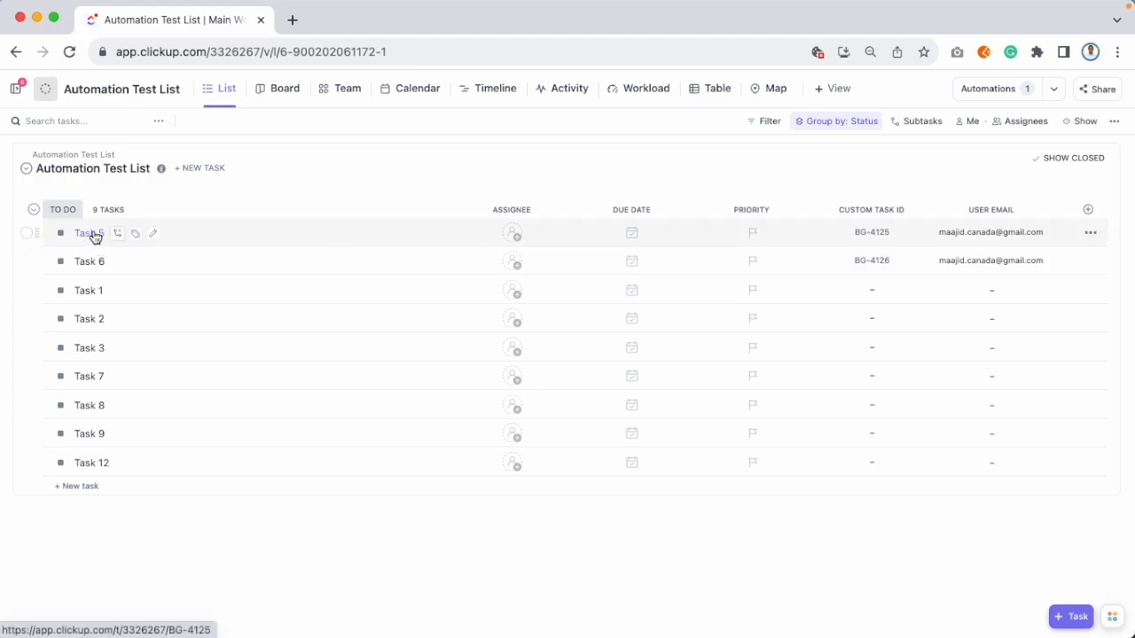
pyautogui.moveTo(528, 266)
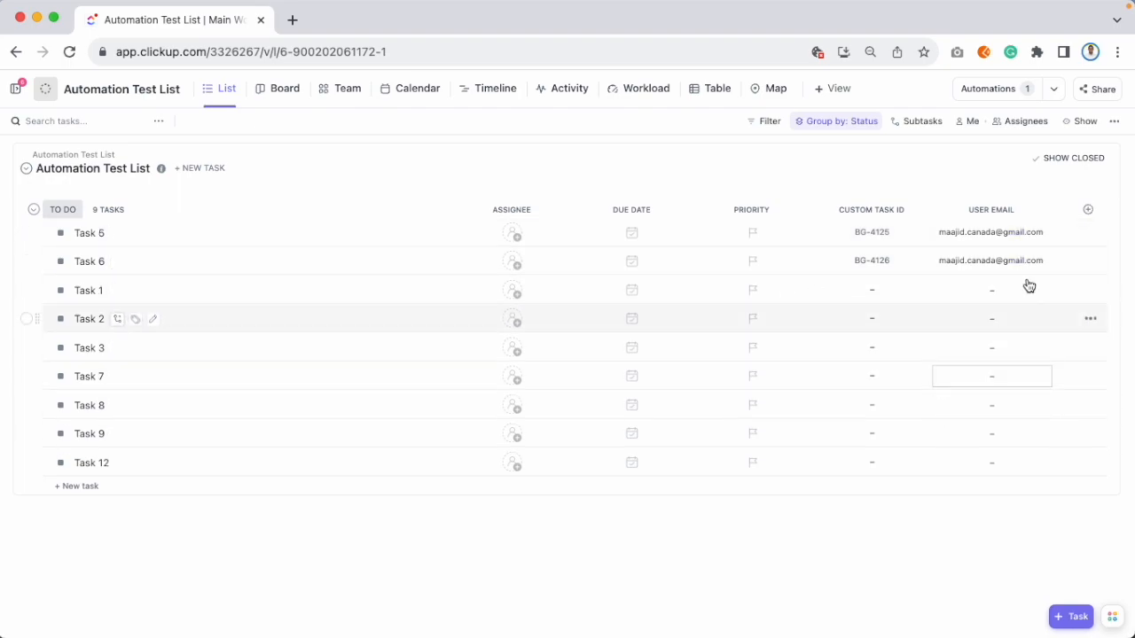
# Step: Show the Lists field as a table column via Show/Hide, searching 'list'
pyautogui.click(1087, 209)
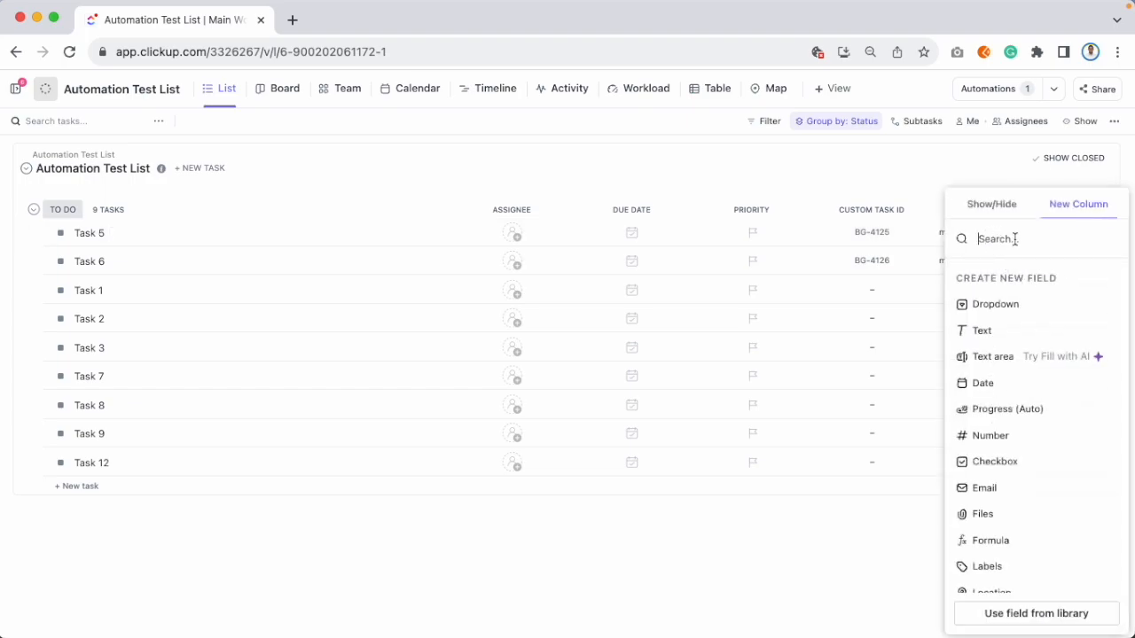
pyautogui.click(991, 204)
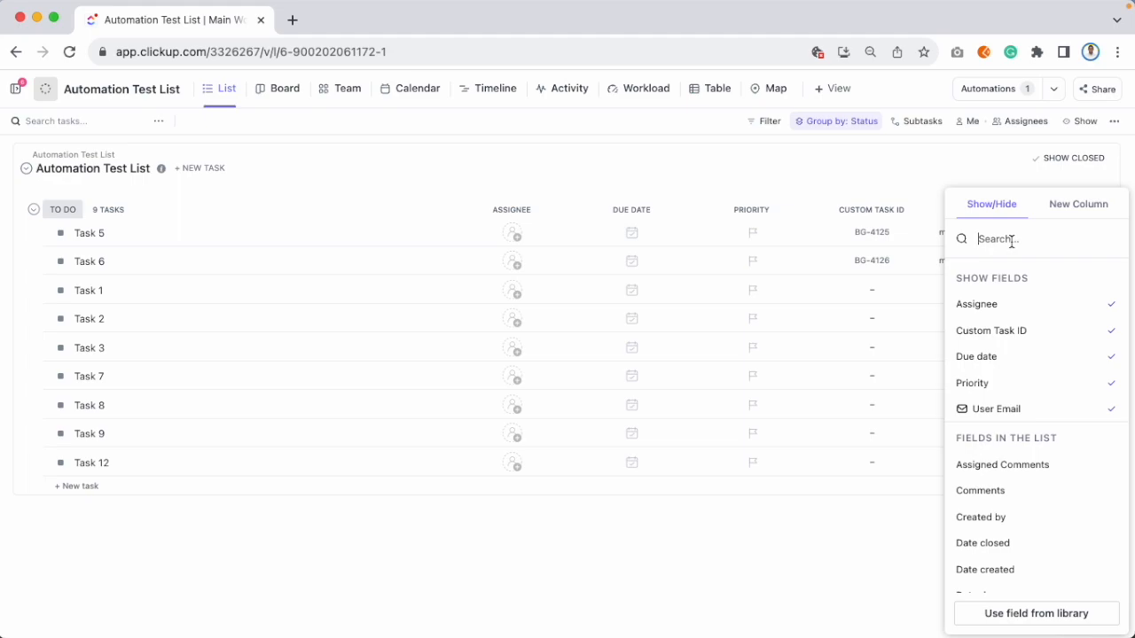
pyautogui.write('lists')
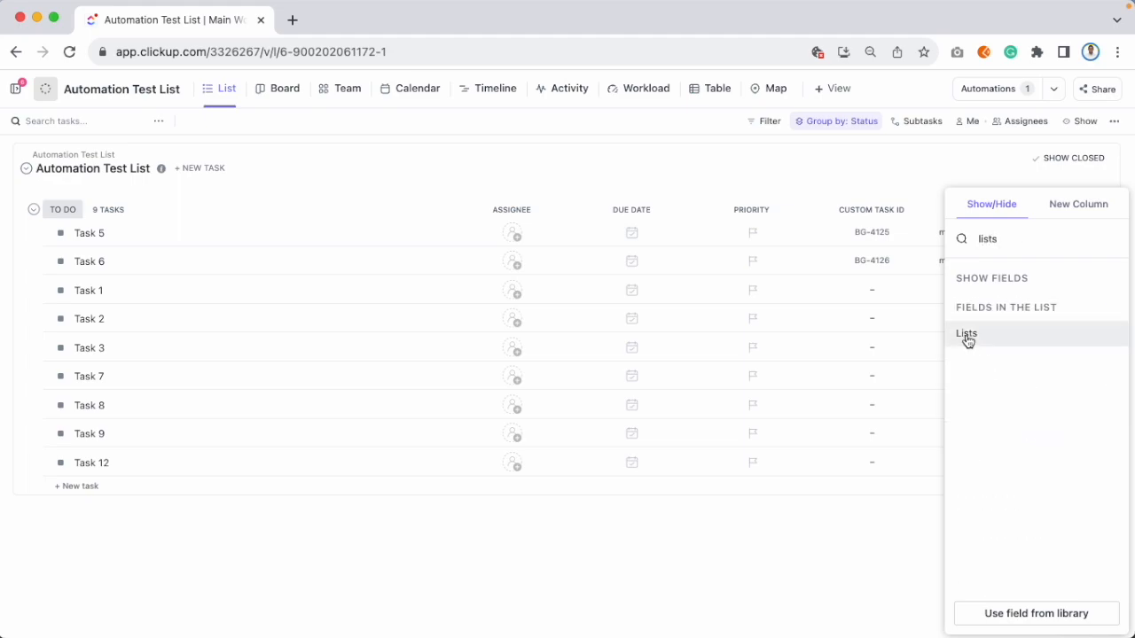
pyautogui.click(964, 333)
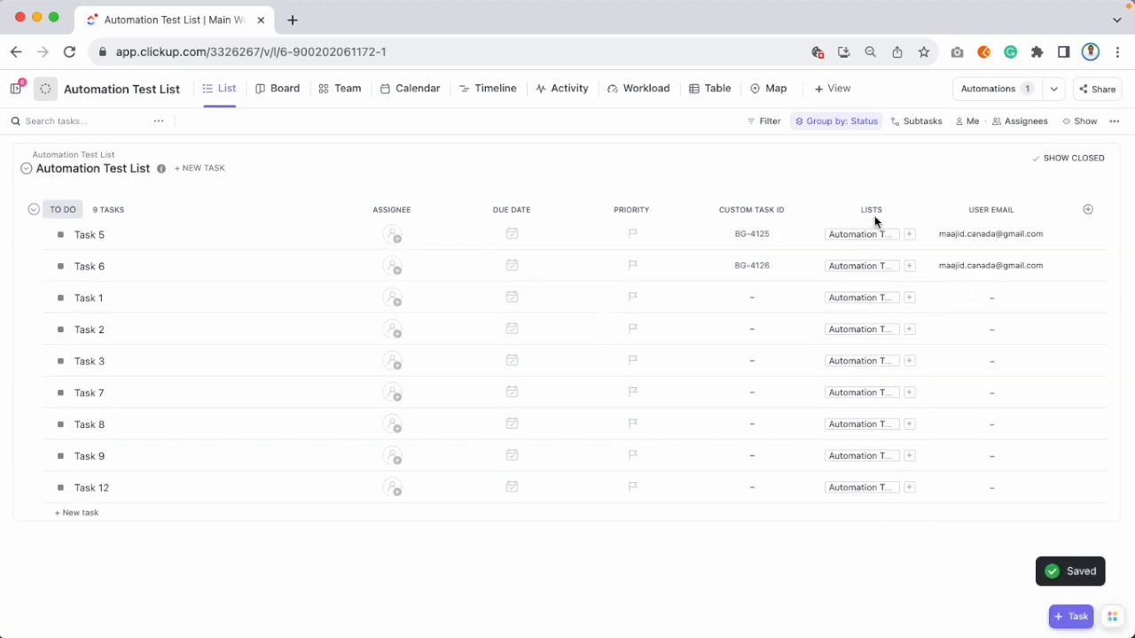
pyautogui.moveTo(875, 204)
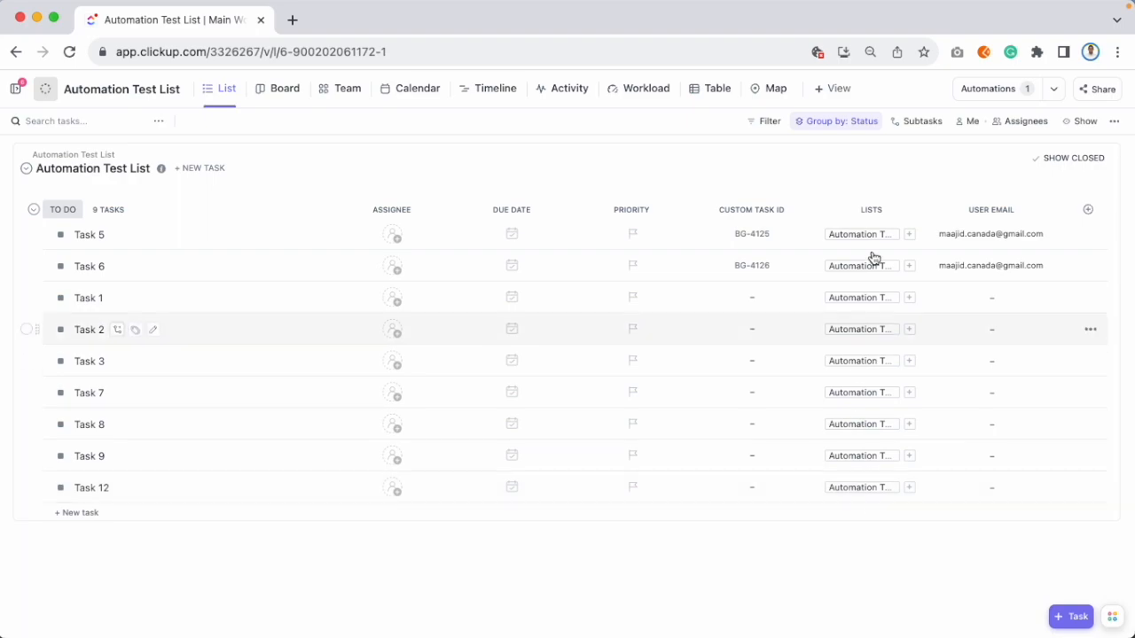
pyautogui.click(907, 234)
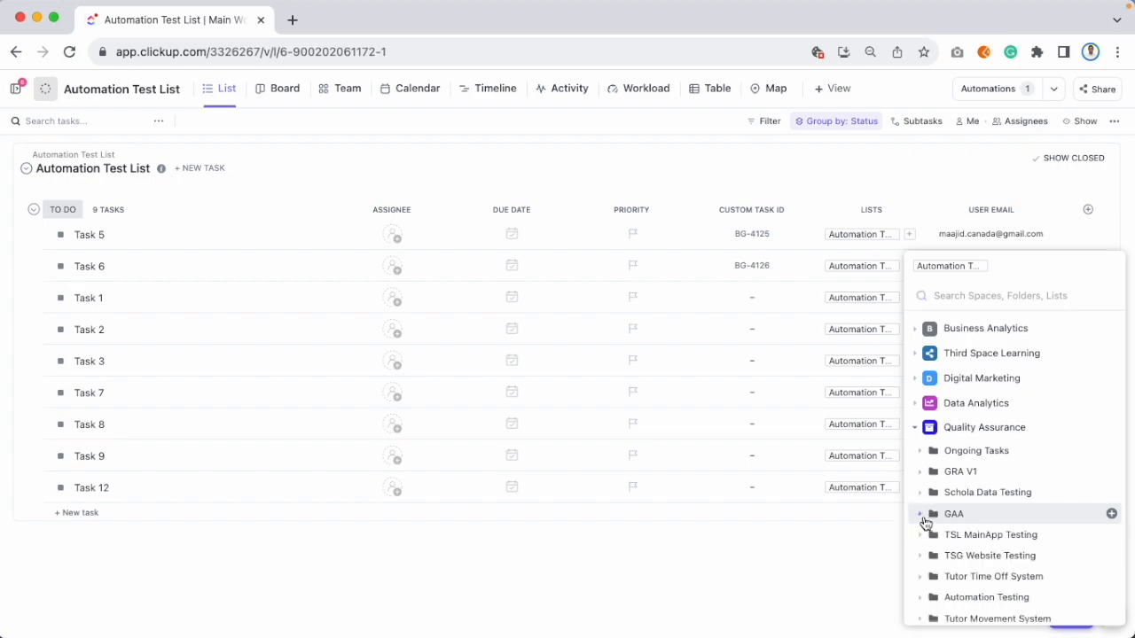
pyautogui.click(535, 513)
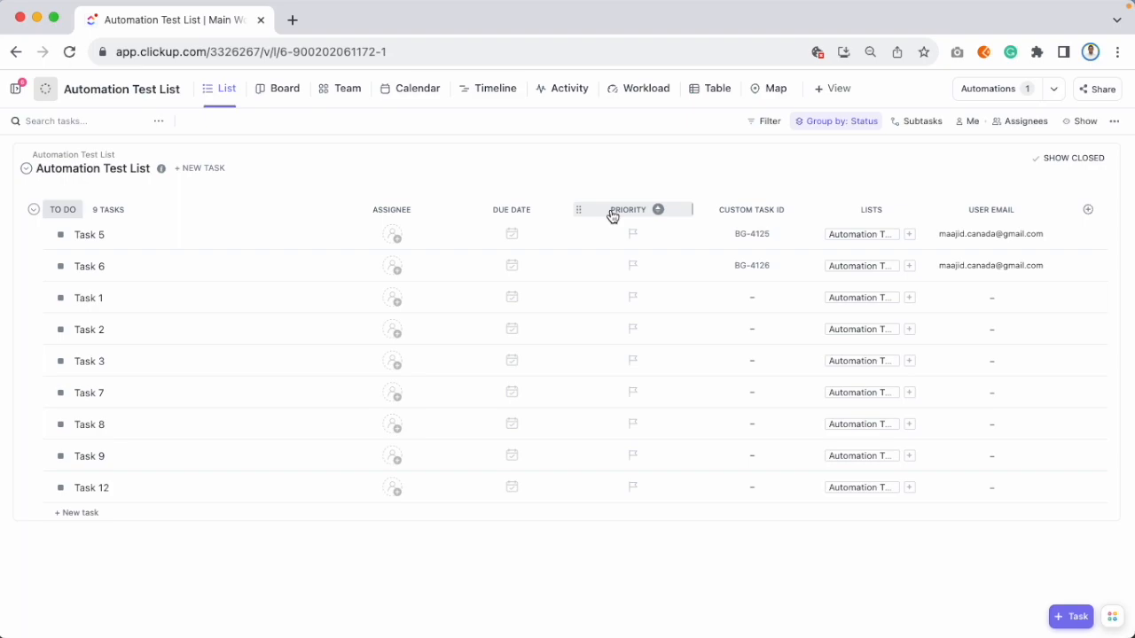
pyautogui.moveTo(566, 242)
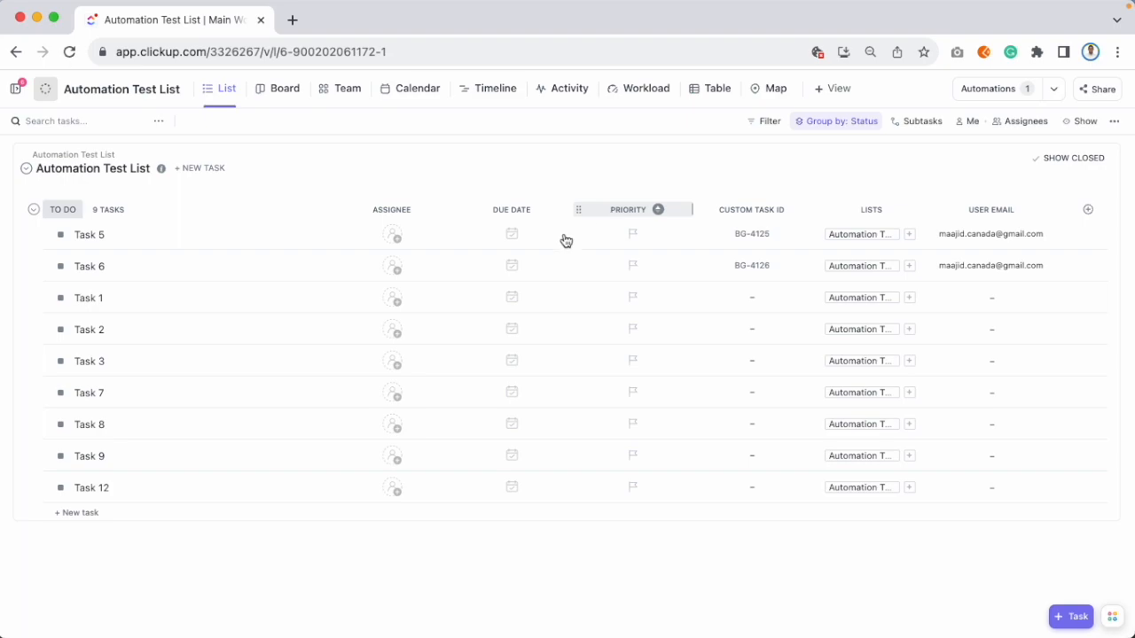
pyautogui.moveTo(101, 211)
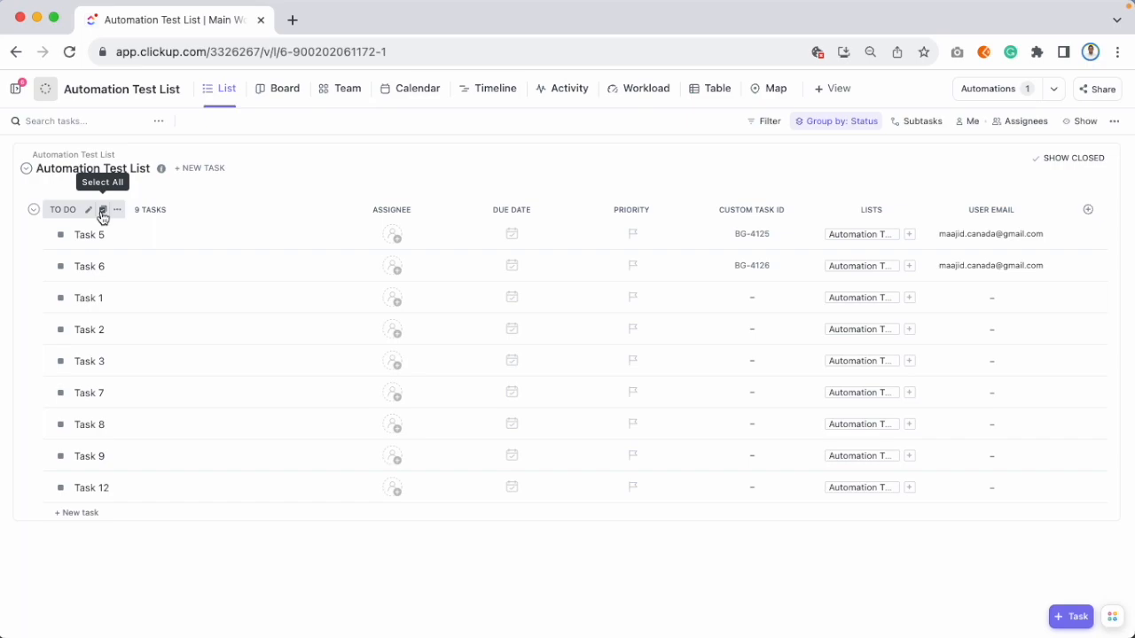
# Step: Select the To Do tasks in bulk and untick Task 8, leaving six tasks chosen
pyautogui.click(103, 209)
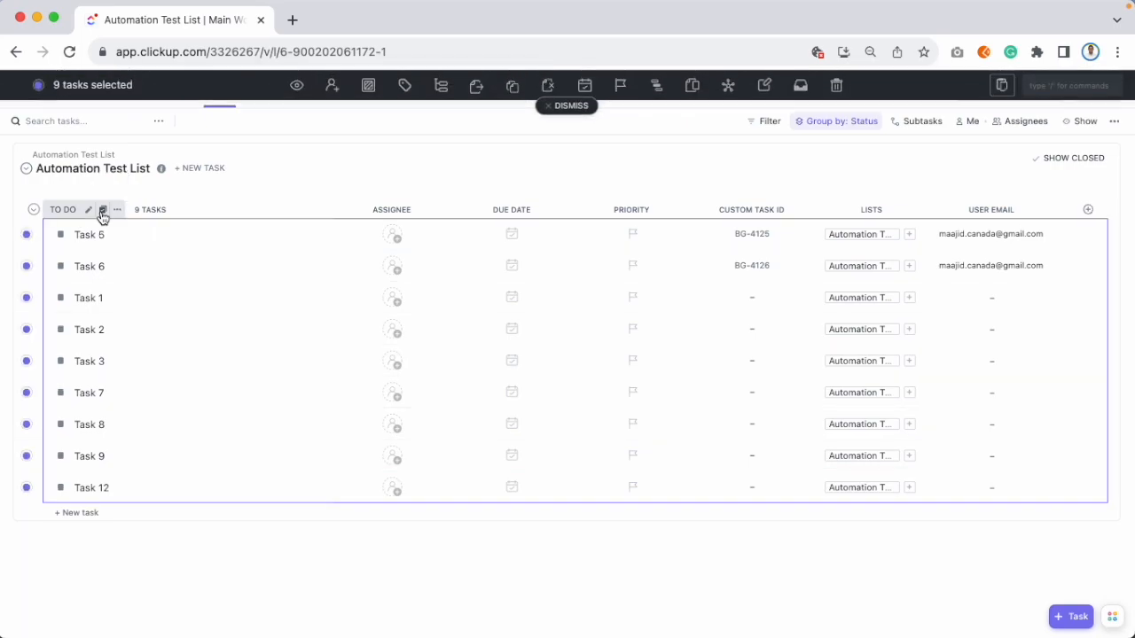
pyautogui.moveTo(144, 296)
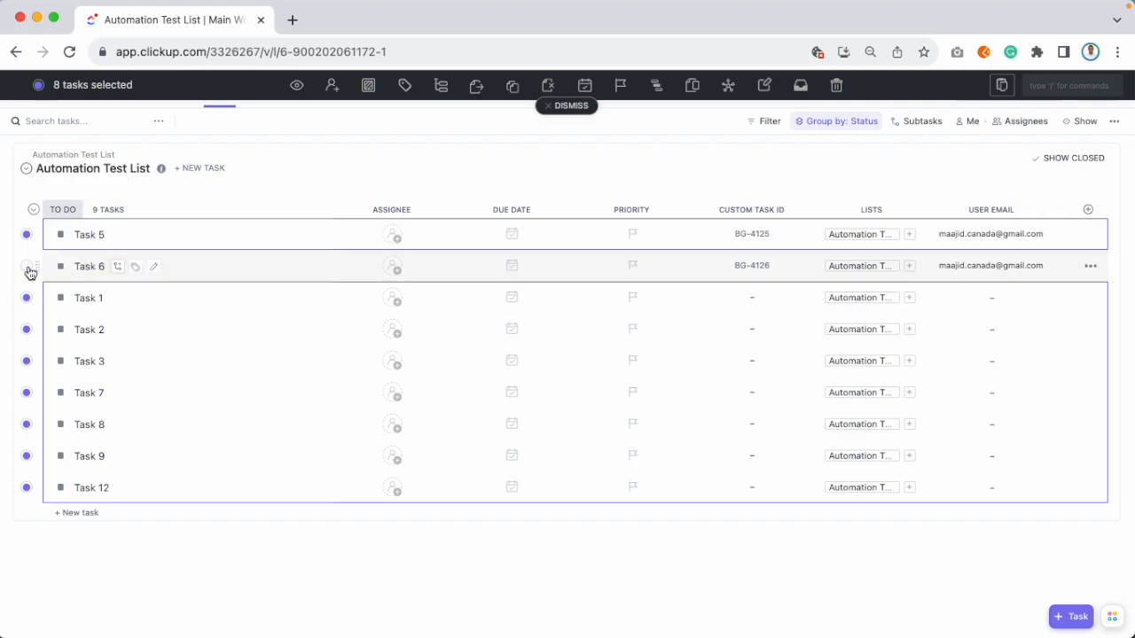
pyautogui.click(27, 266)
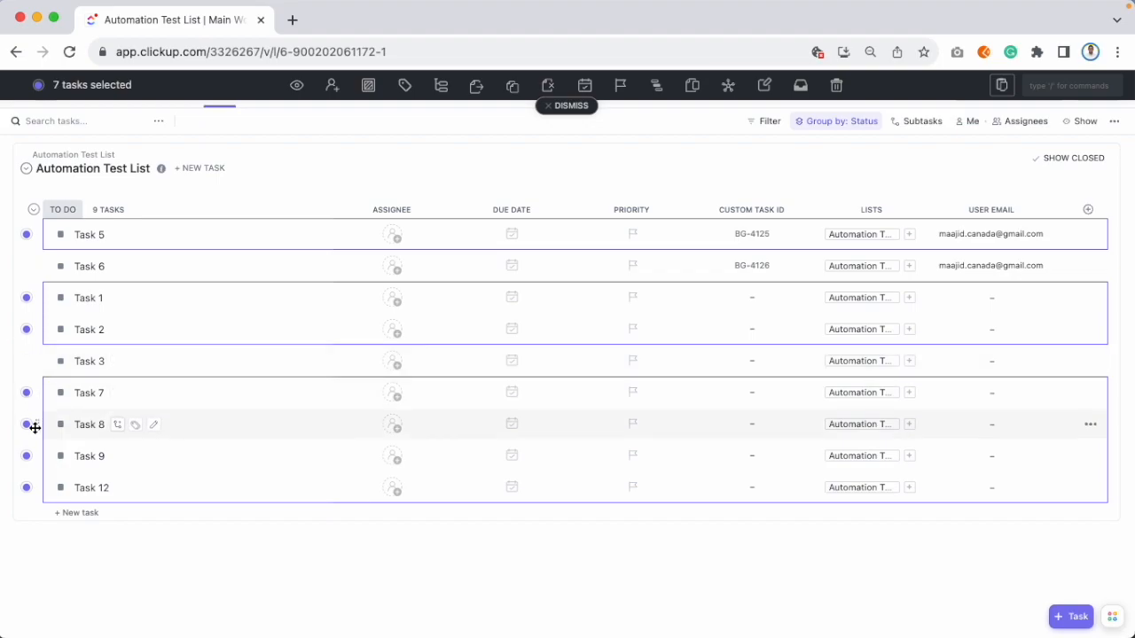
pyautogui.click(24, 426)
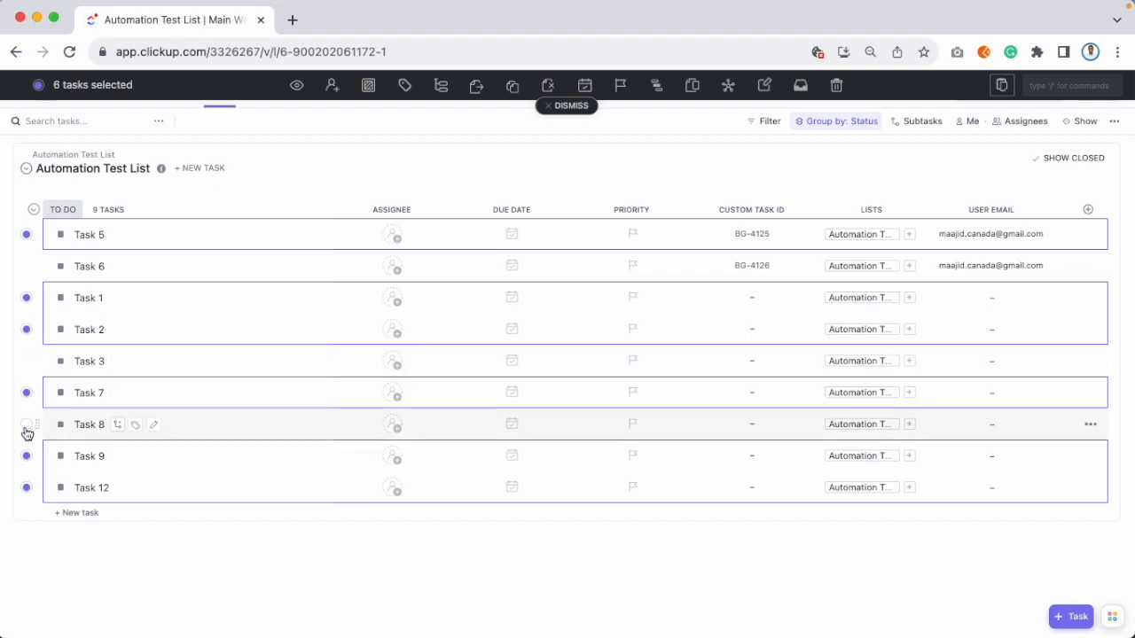
pyautogui.moveTo(153, 426)
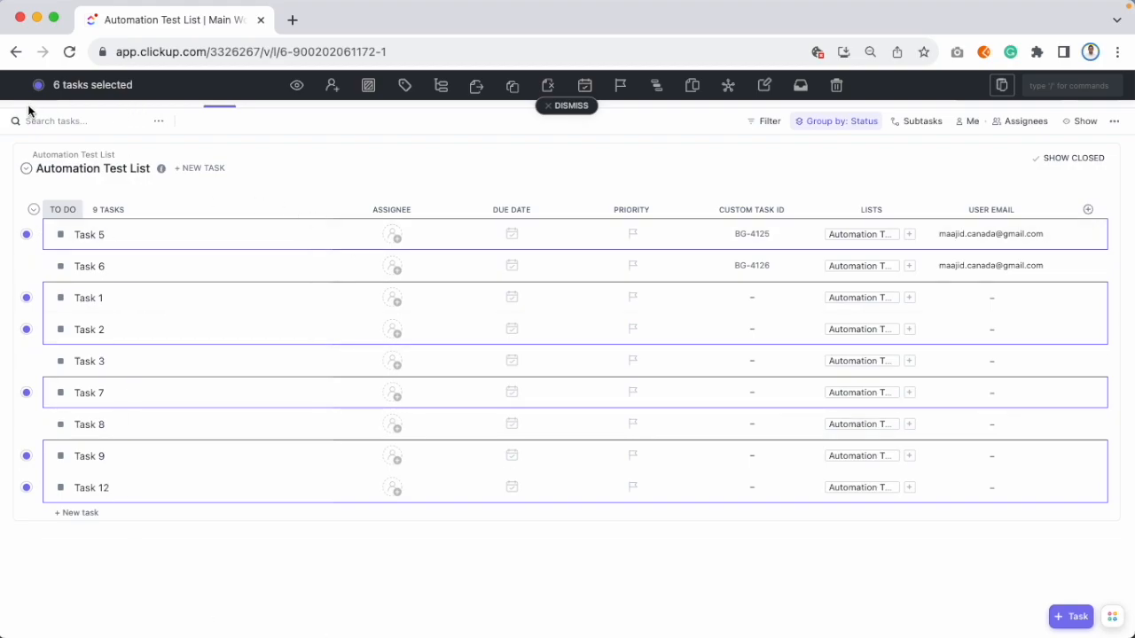
pyautogui.moveTo(1025, 121)
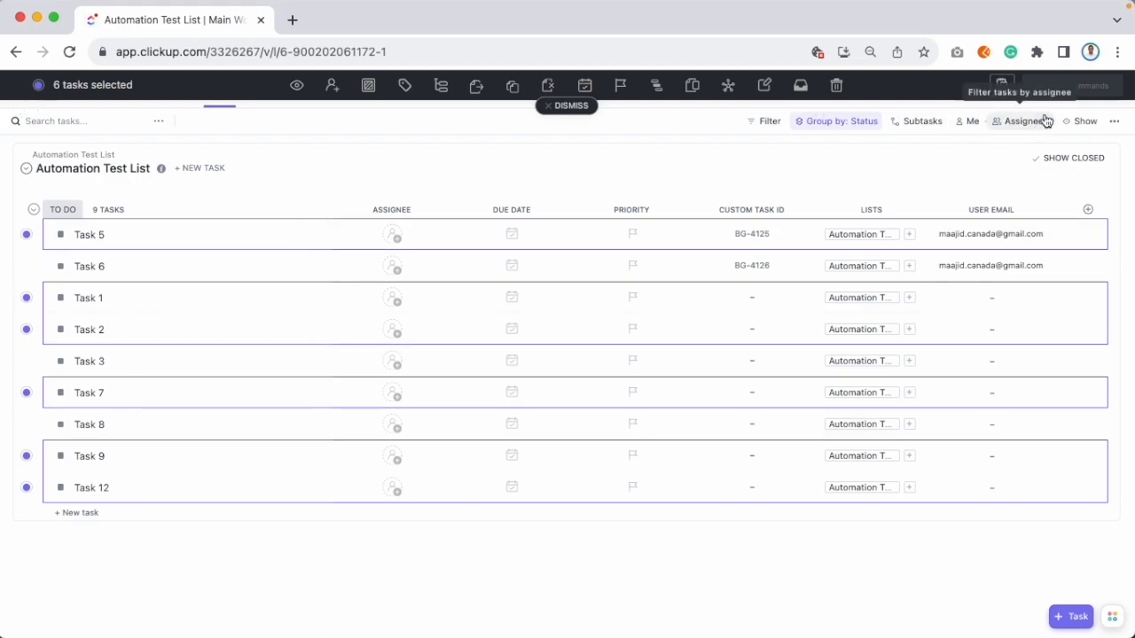
pyautogui.moveTo(424, 163)
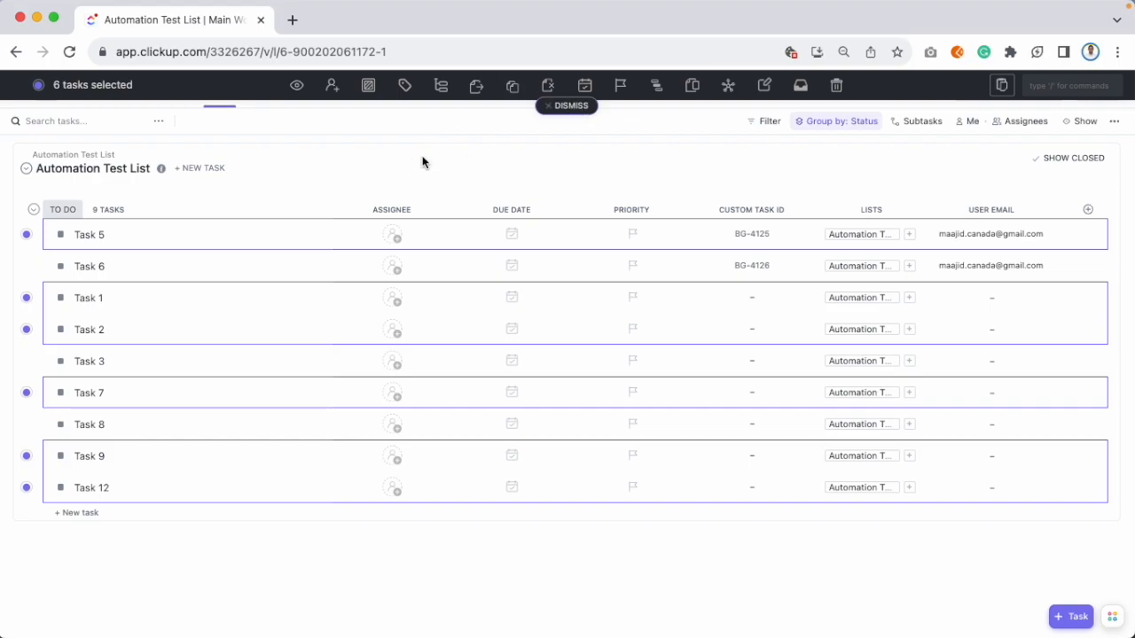
pyautogui.moveTo(477, 85)
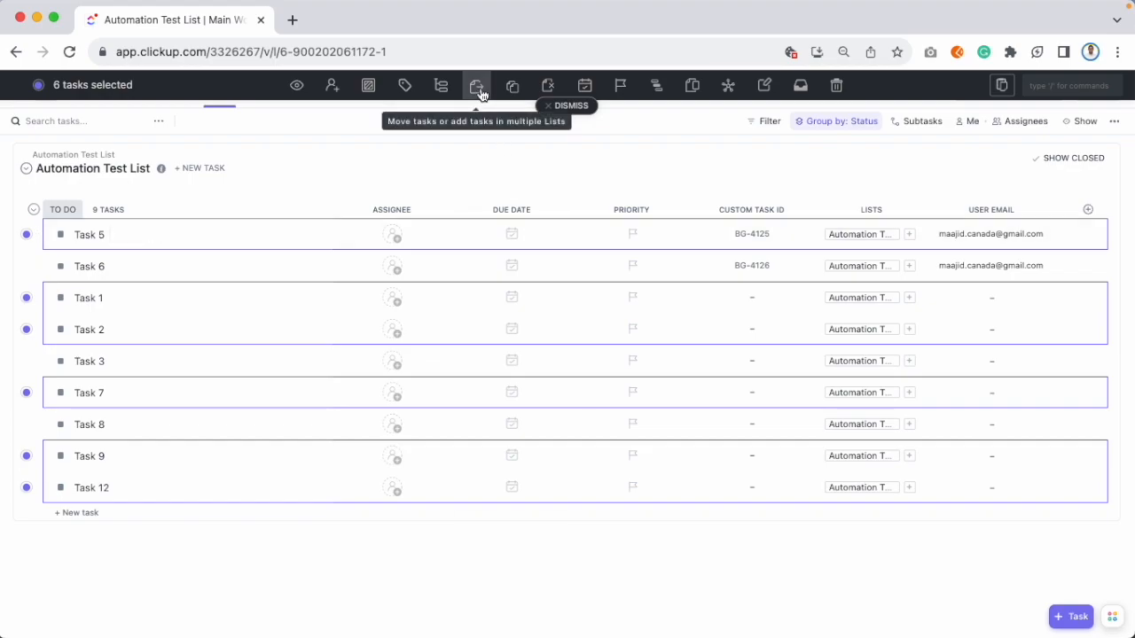
pyautogui.moveTo(514, 85)
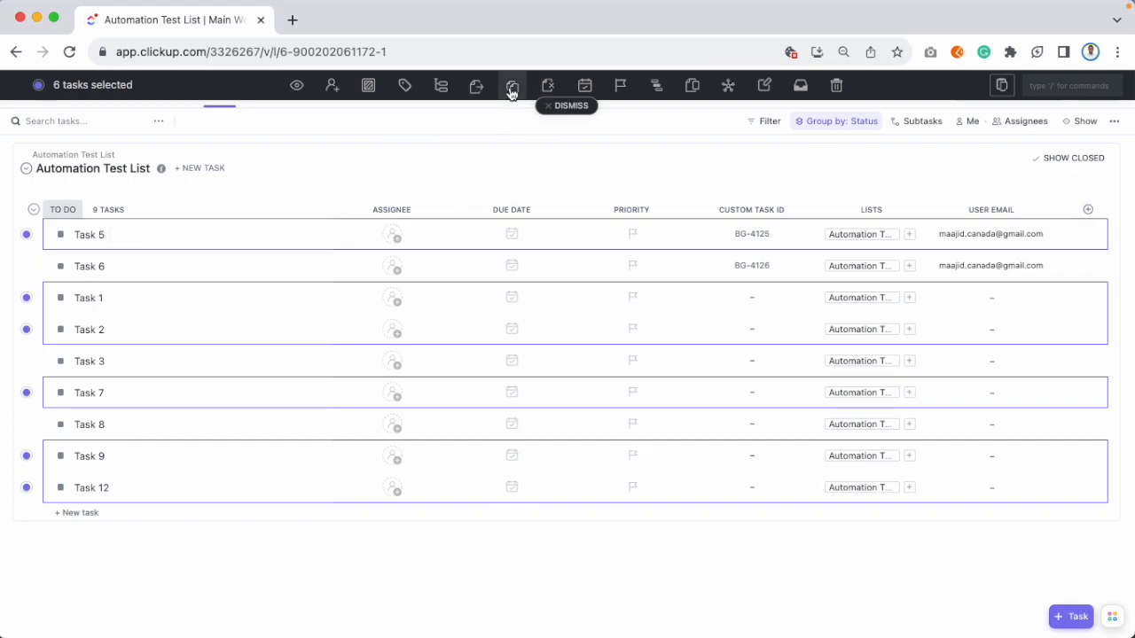
pyautogui.moveTo(514, 85)
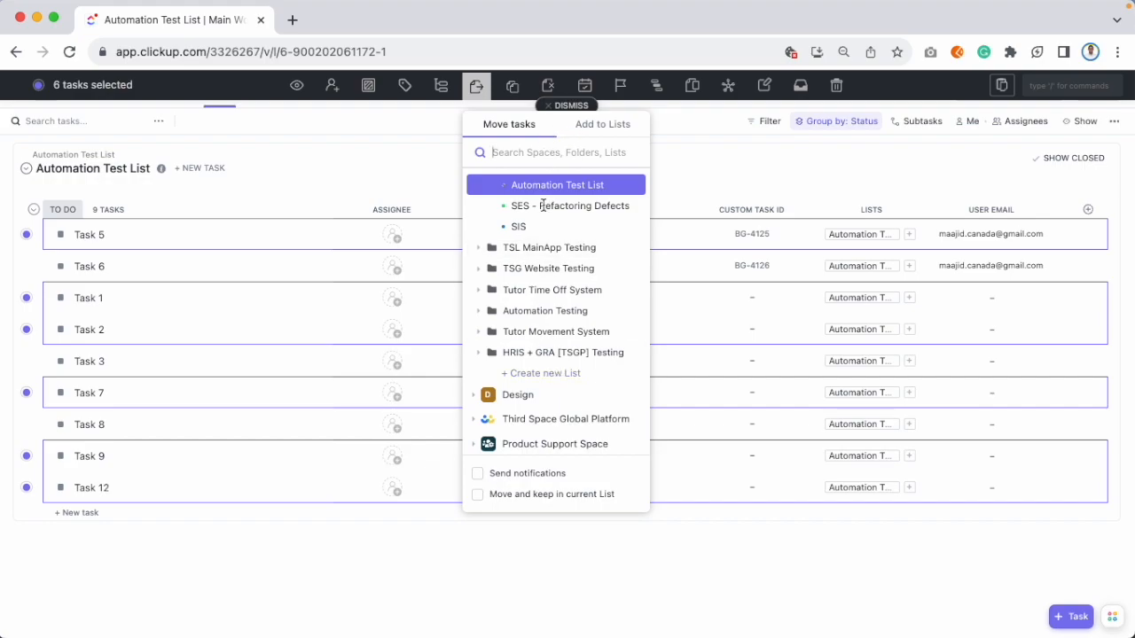
pyautogui.moveTo(606, 124)
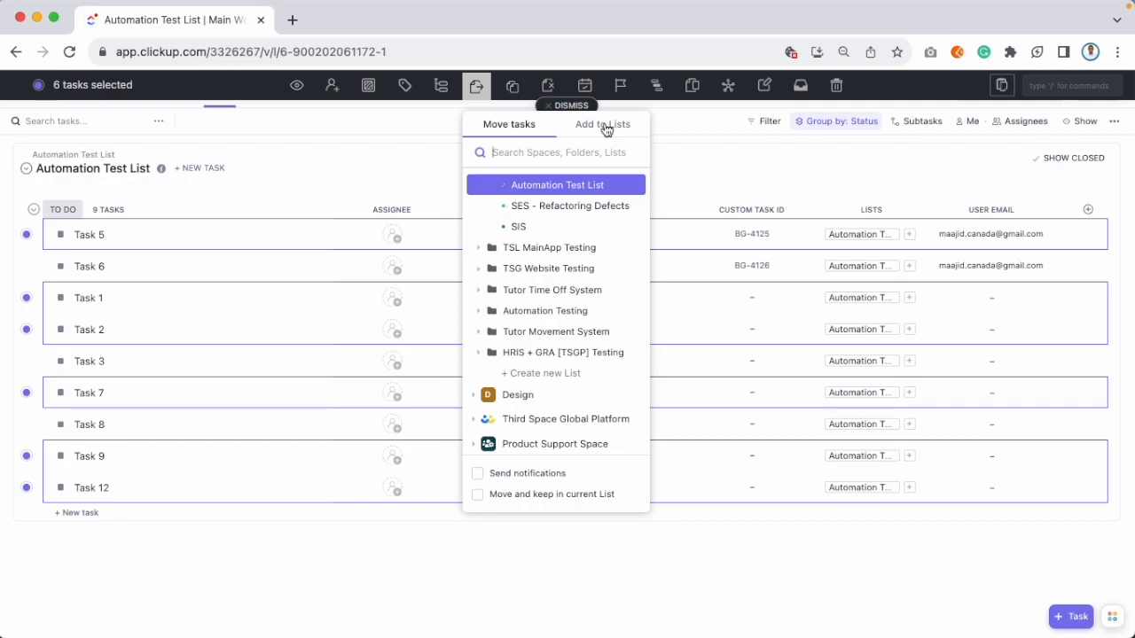
# Step: Switch the bulk move to Add to Lists and expand the GAA folder's lists
pyautogui.click(603, 124)
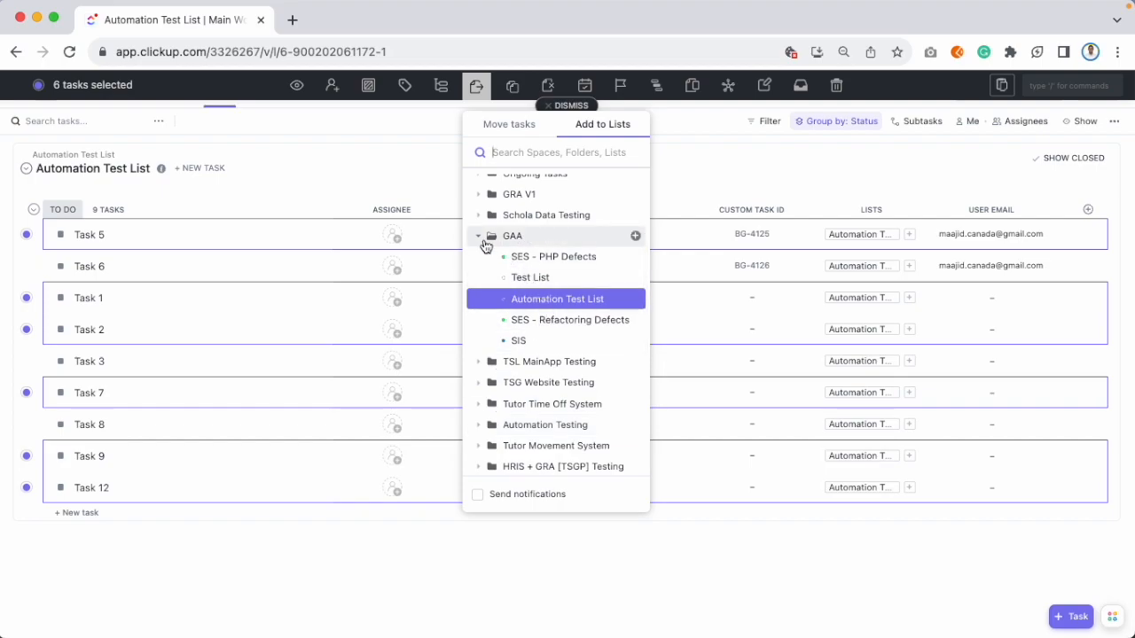
pyautogui.click(478, 236)
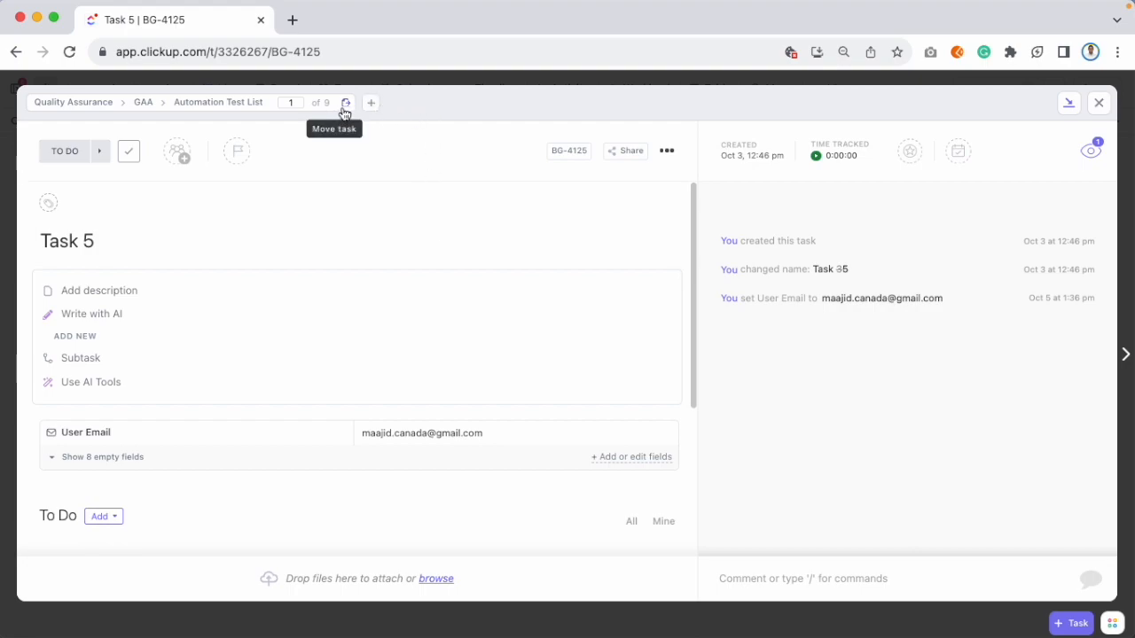
# Step: Bring up Task 5's move destinations, browse the folder tree and collapse GAA
pyautogui.click(344, 101)
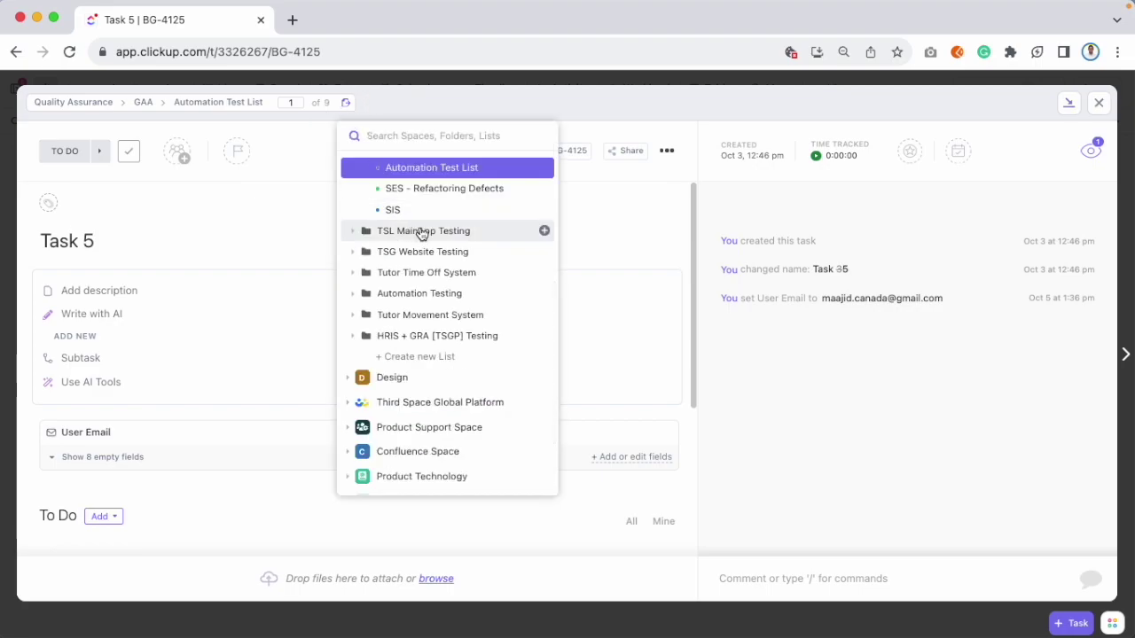
pyautogui.click(353, 266)
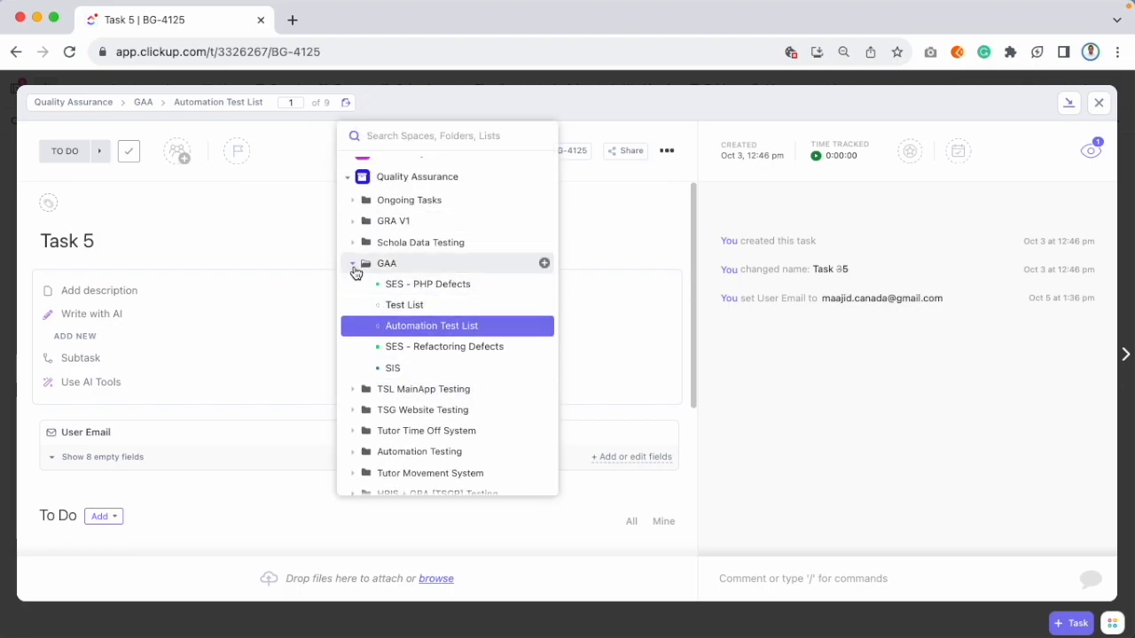
pyautogui.click(351, 262)
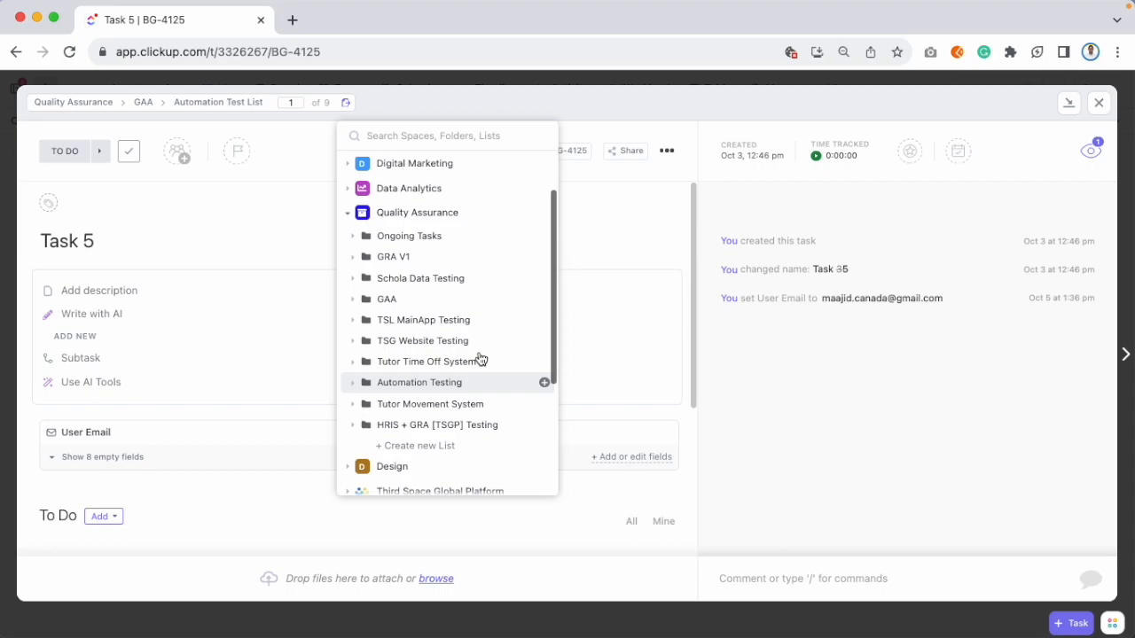
pyautogui.moveTo(476, 351)
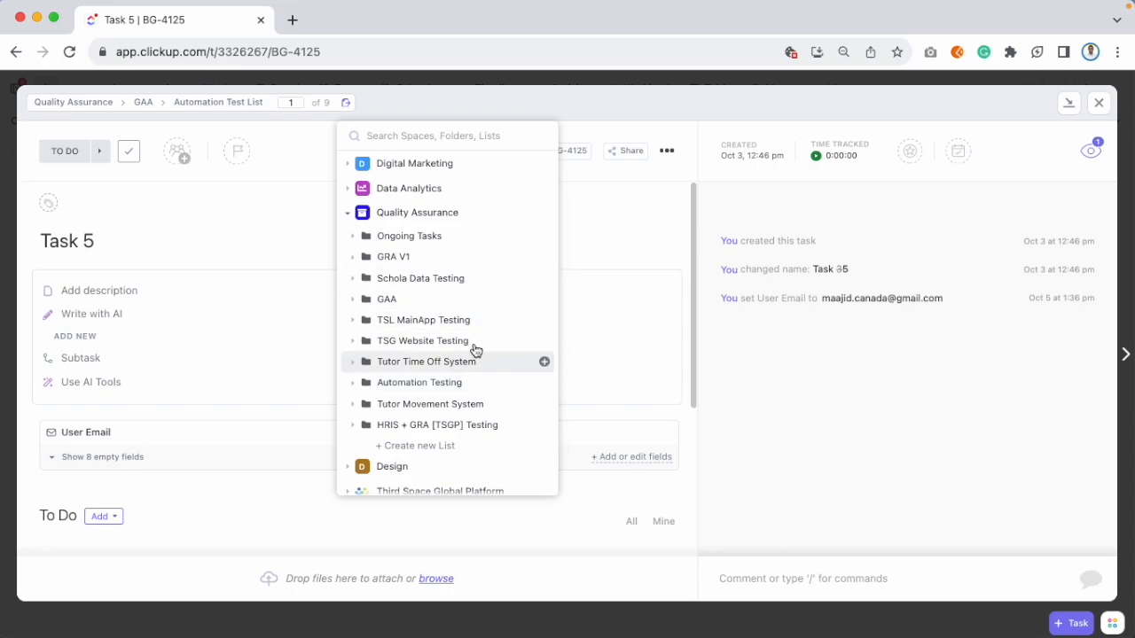
pyautogui.moveTo(441, 283)
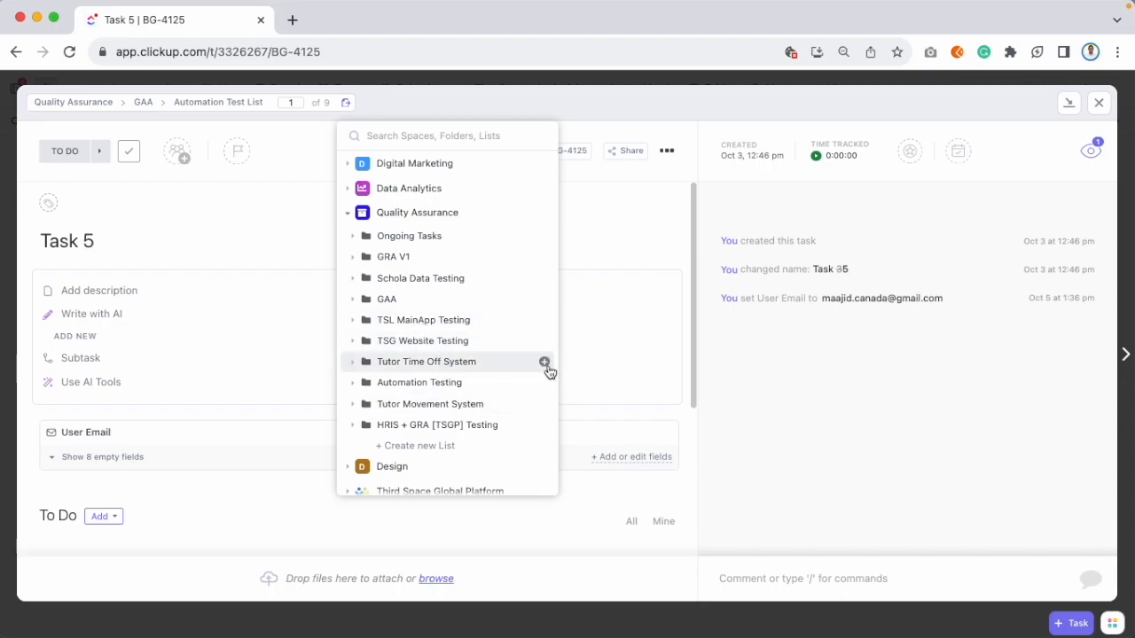
pyautogui.moveTo(545, 361)
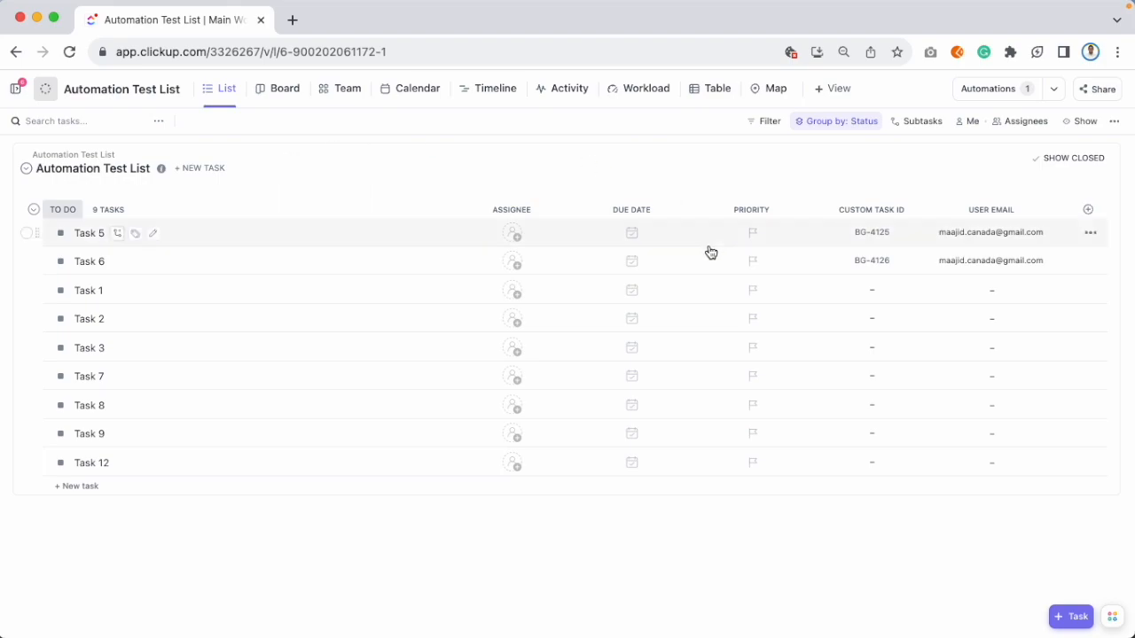
pyautogui.moveTo(974, 346)
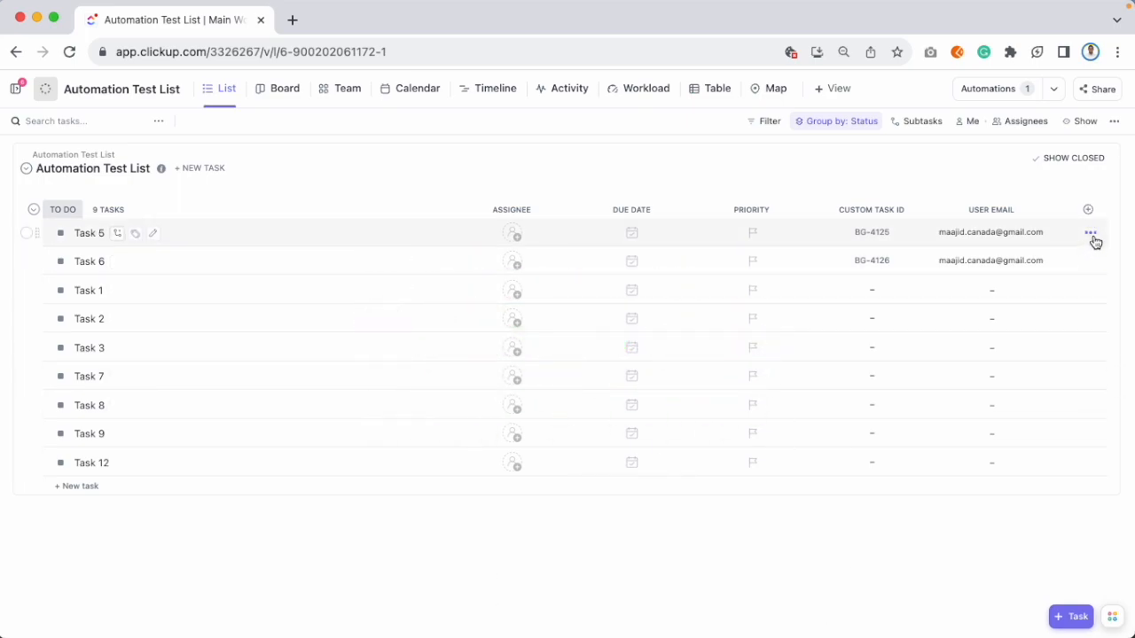
pyautogui.moveTo(1090, 319)
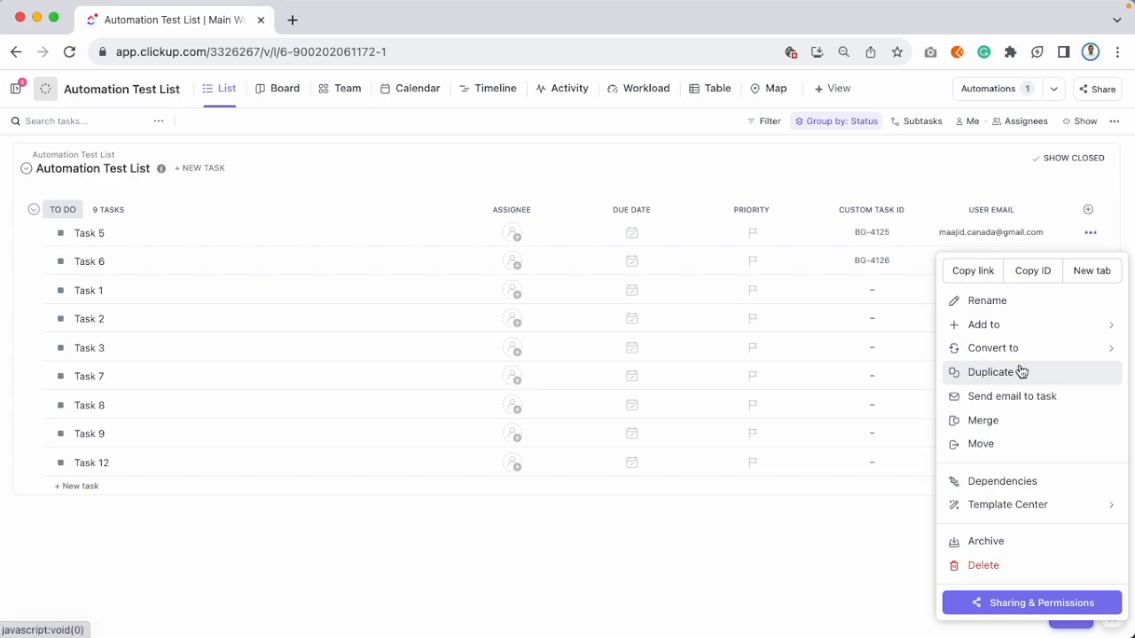
pyautogui.moveTo(1002, 325)
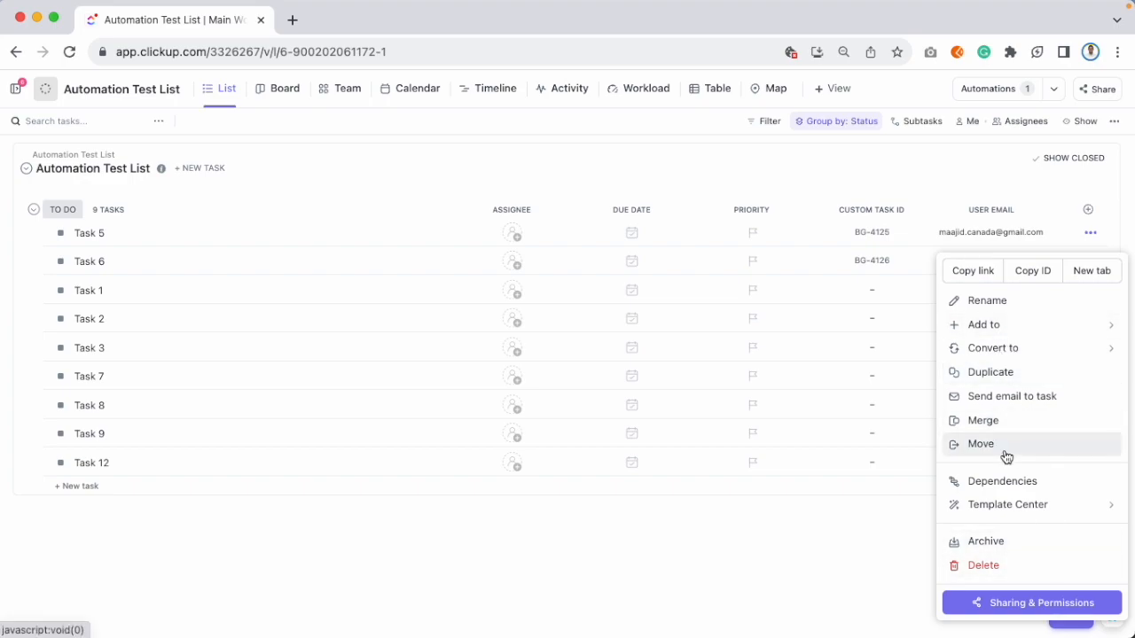
# Step: Choose Move from Task 5's row menu and scroll the location picker
pyautogui.click(980, 443)
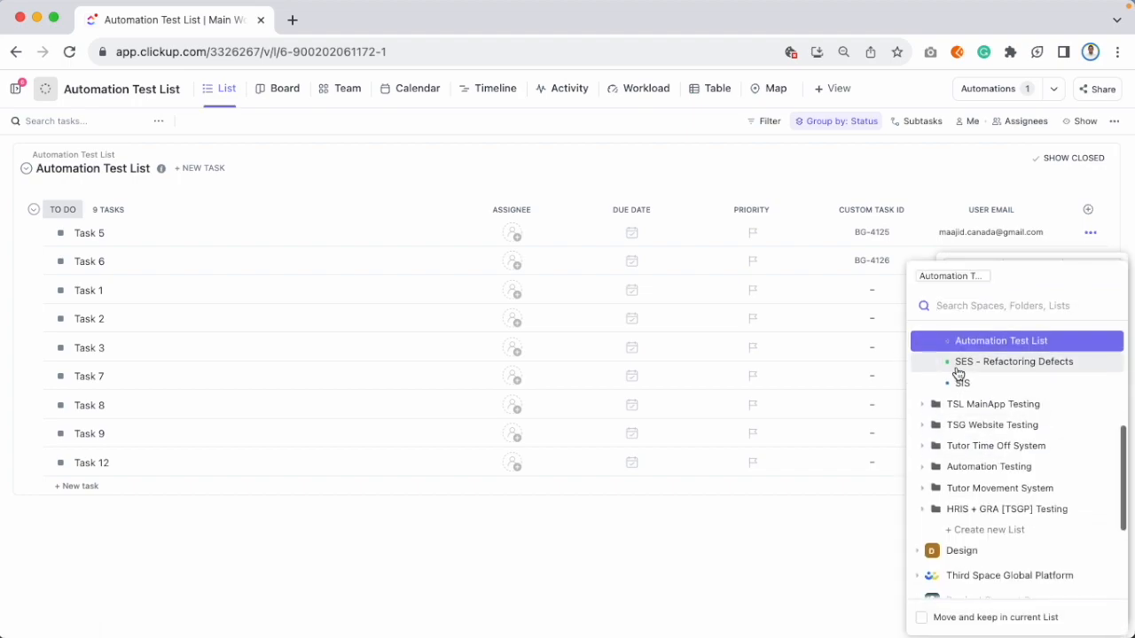
pyautogui.scroll(-3)
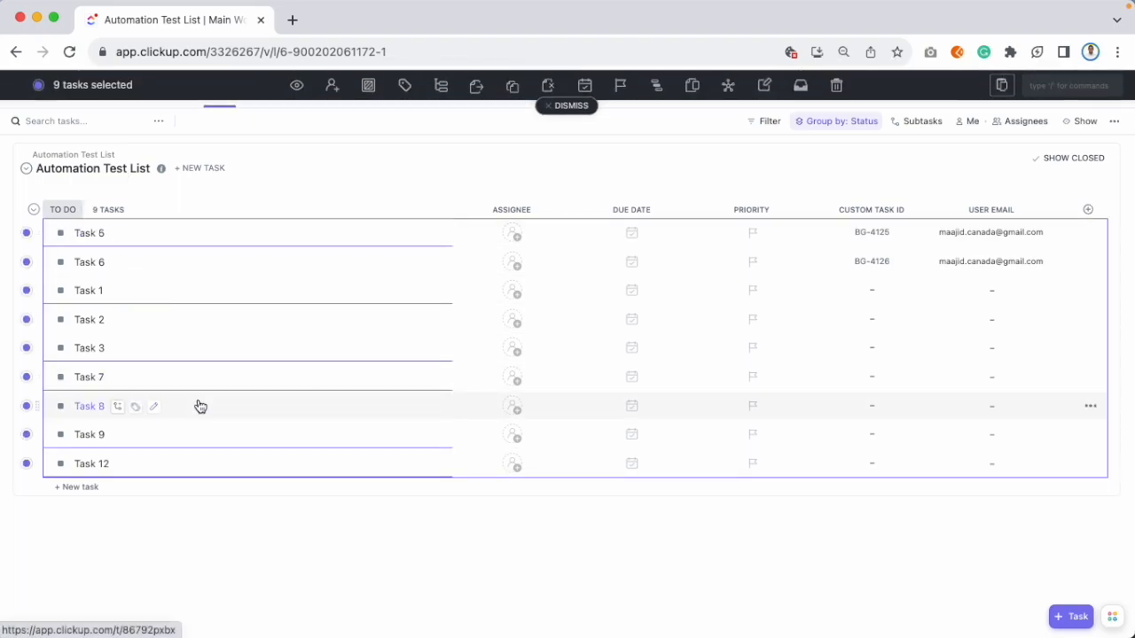
pyautogui.moveTo(71, 399)
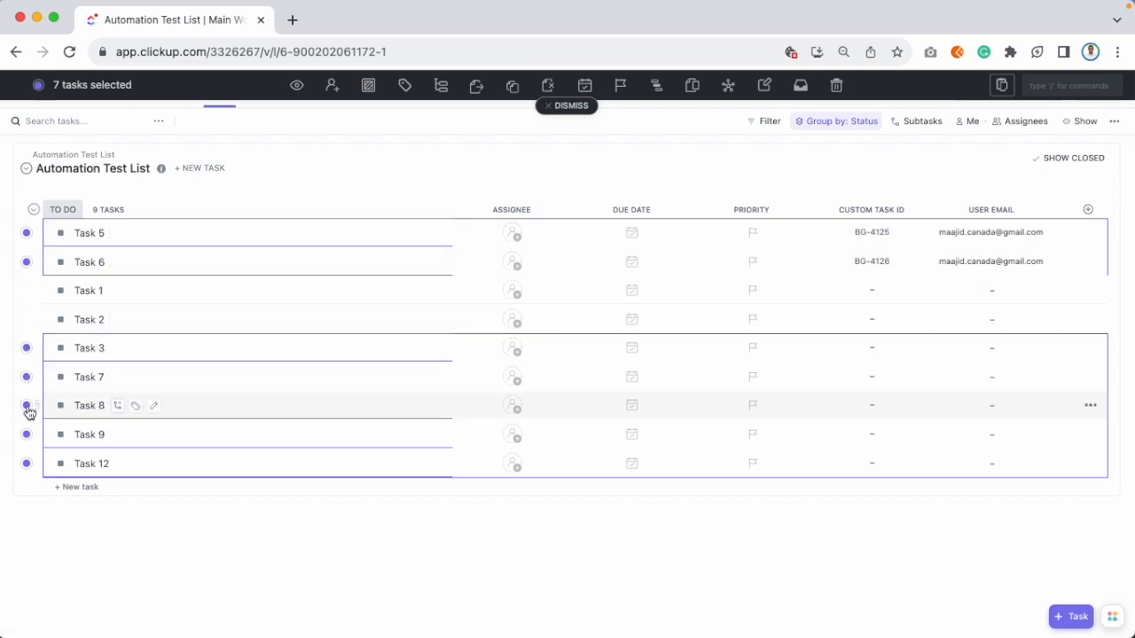
# Step: Untick Task 8, bring up the bulk Move tasks options, then dismiss them
pyautogui.click(25, 404)
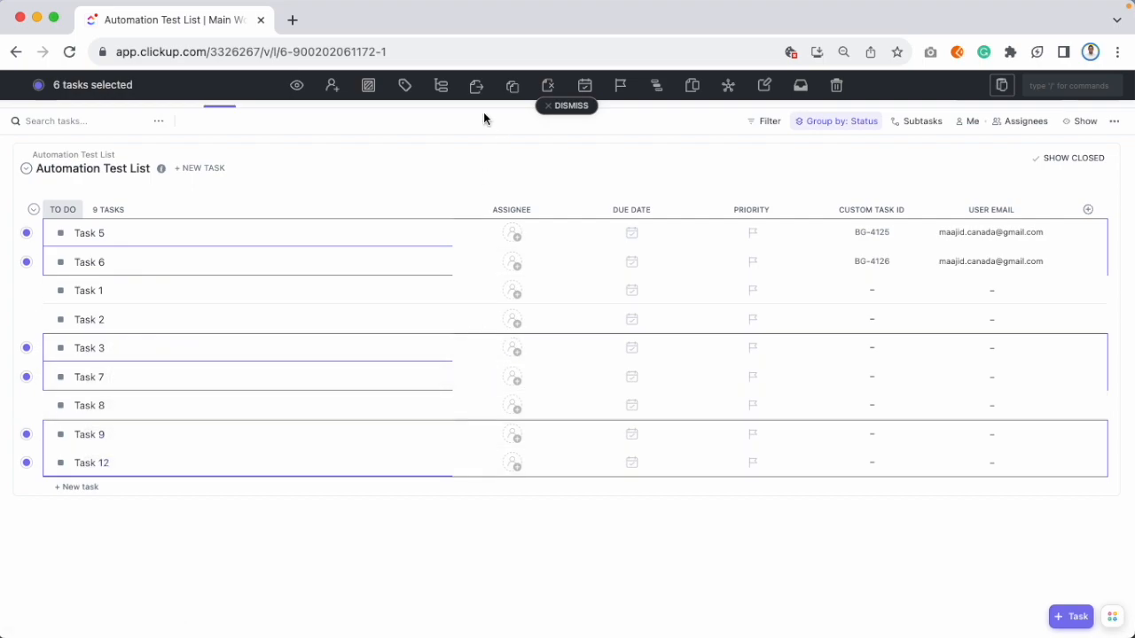
pyautogui.moveTo(475, 85)
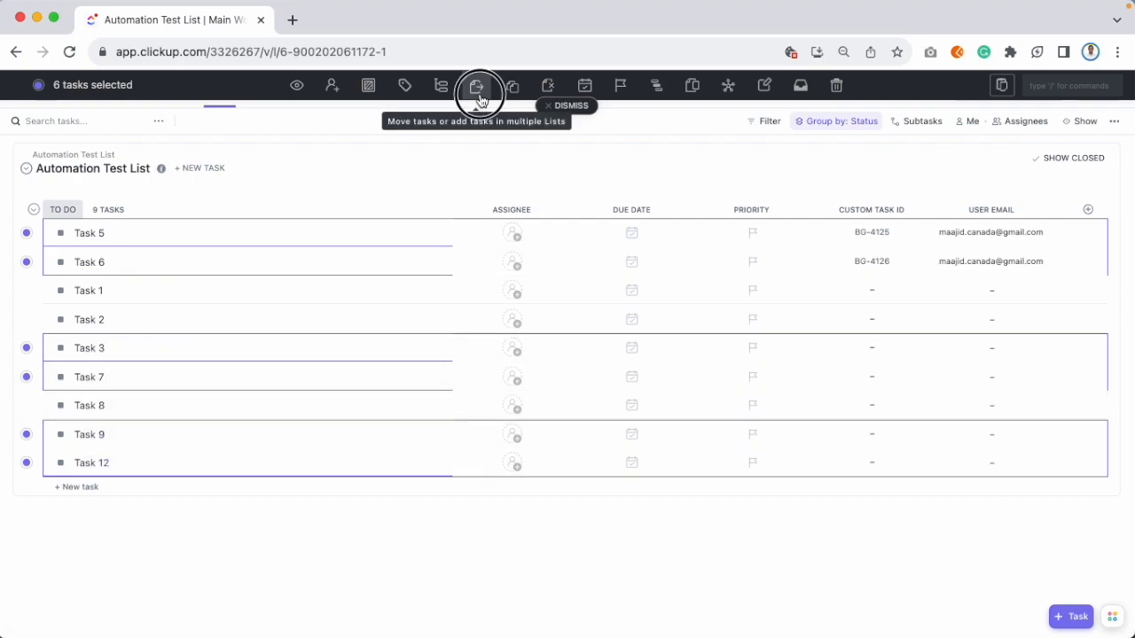
pyautogui.click(475, 86)
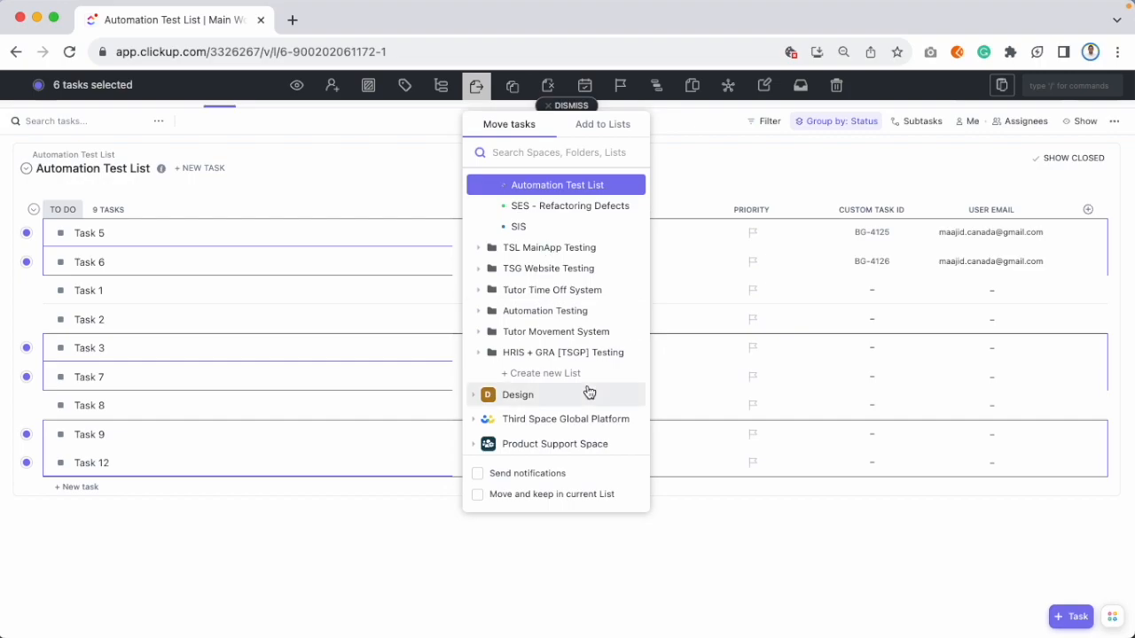
pyautogui.click(564, 106)
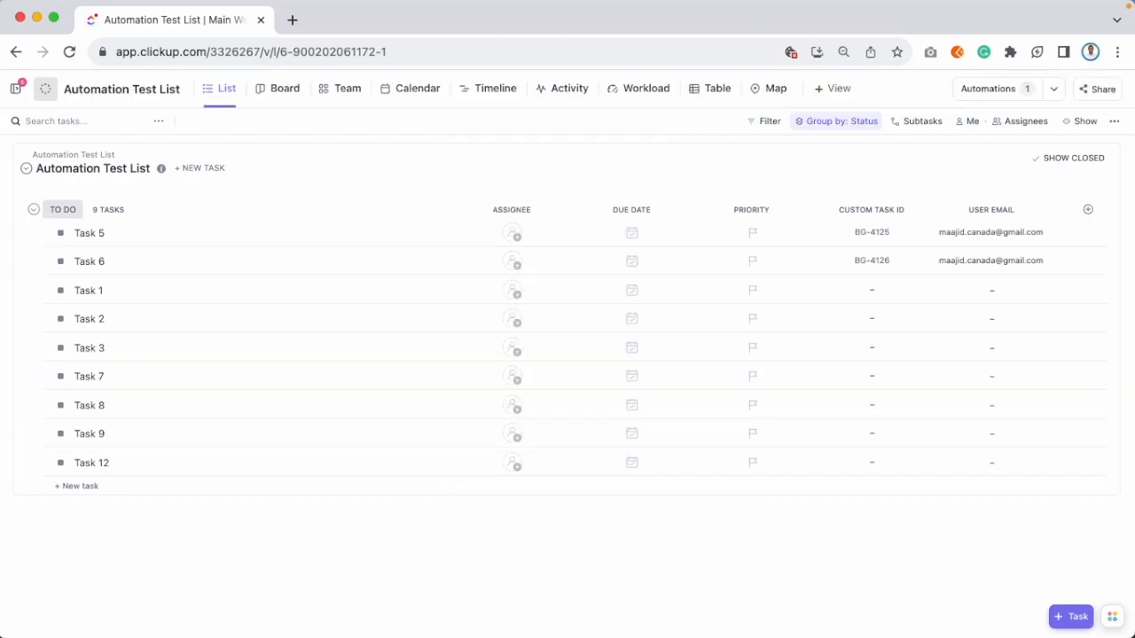